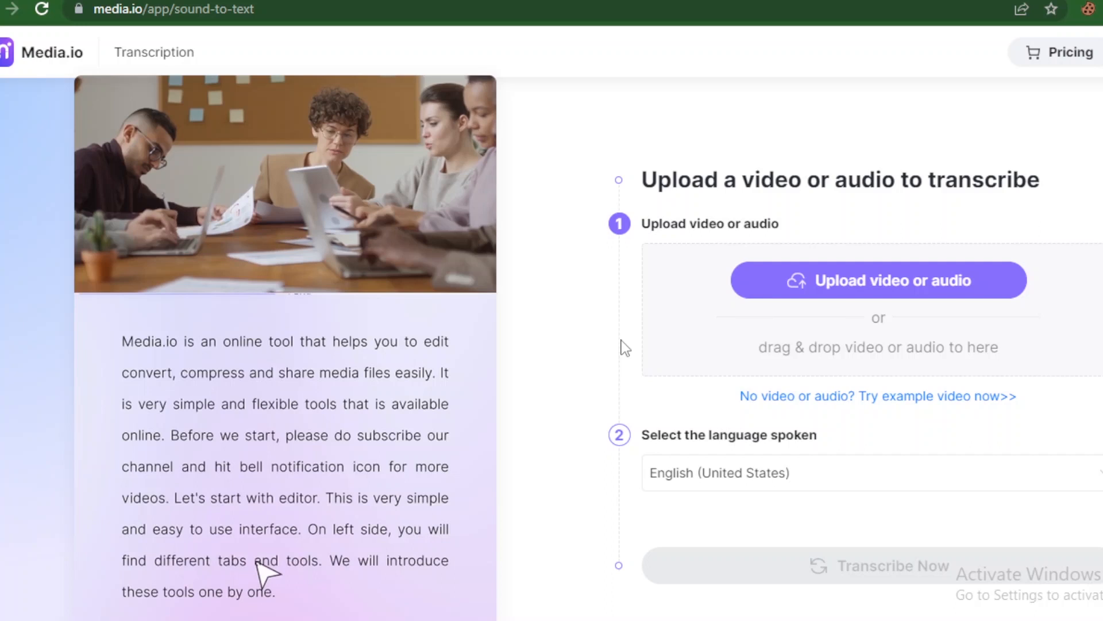
{"action": "mouse_move", "coordinate": [414, 95]}
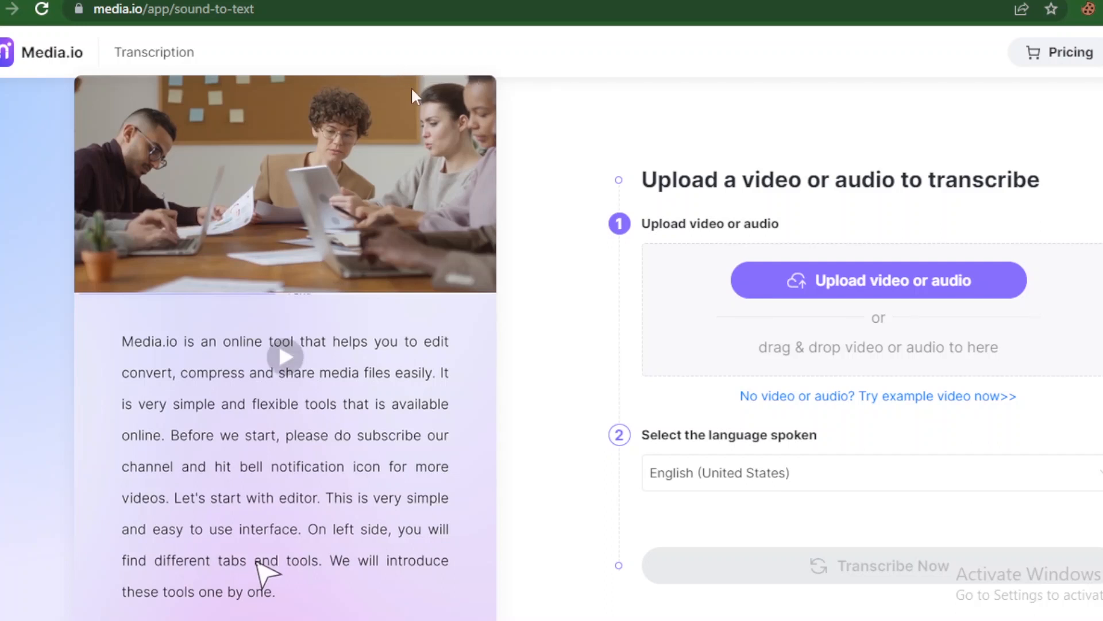
{"action": "mouse_move", "coordinate": [477, 66]}
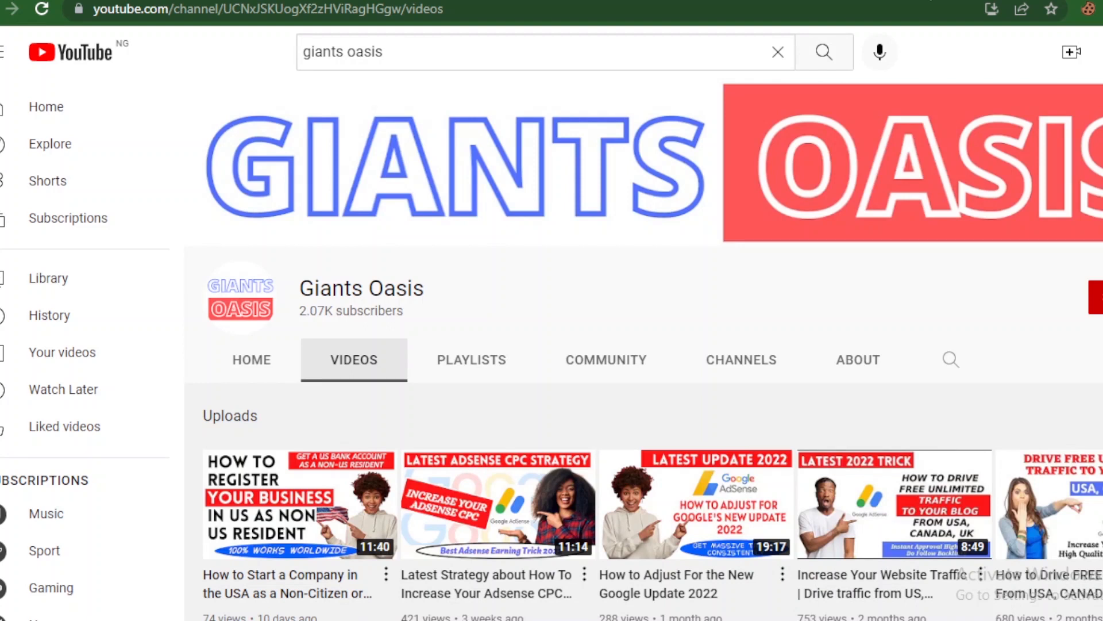
Fetch the video's download options on y2mate and save the 128 kbps MP3 (about 10.8 MB).
{"action": "scroll", "scroll_direction": "down", "scroll_amount": 3}
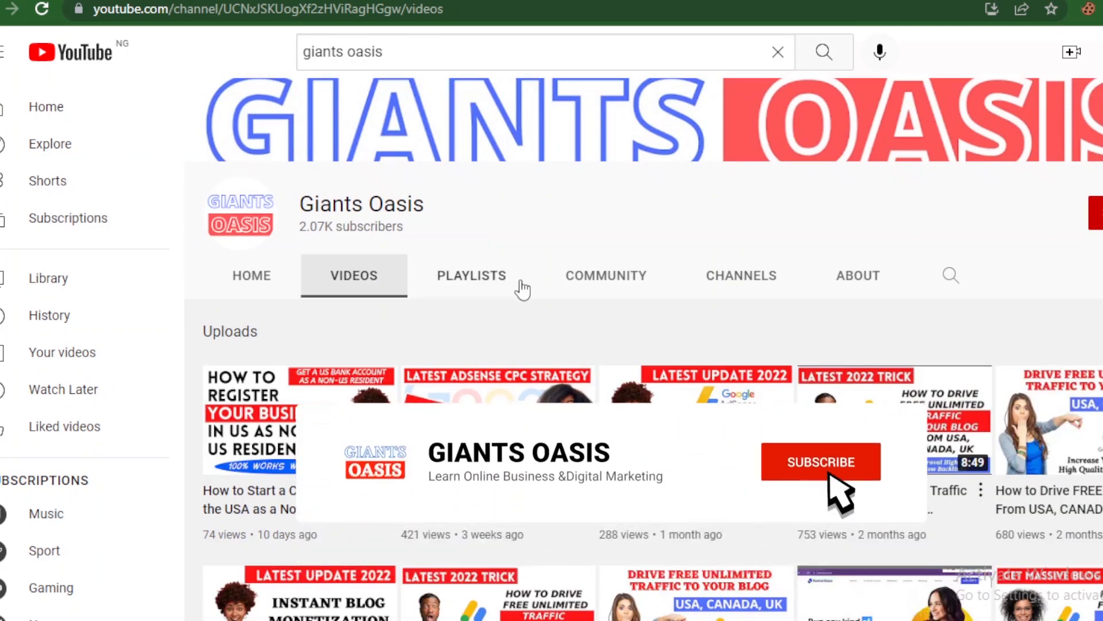
{"action": "left_click", "coordinate": [820, 462]}
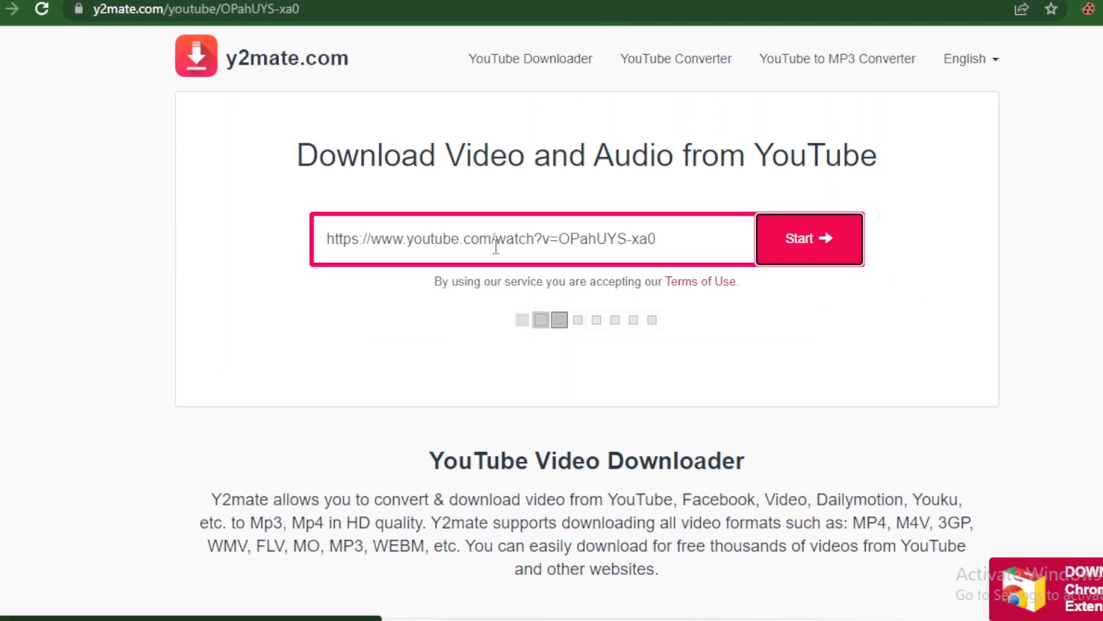
{"action": "left_click", "coordinate": [808, 238]}
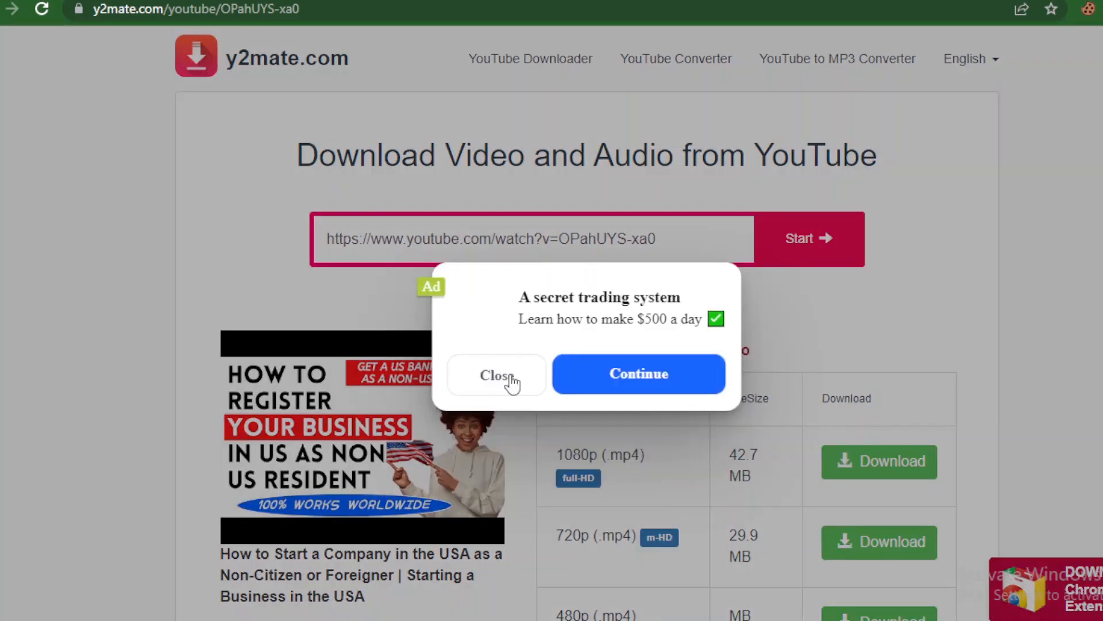
{"action": "left_click", "coordinate": [496, 373]}
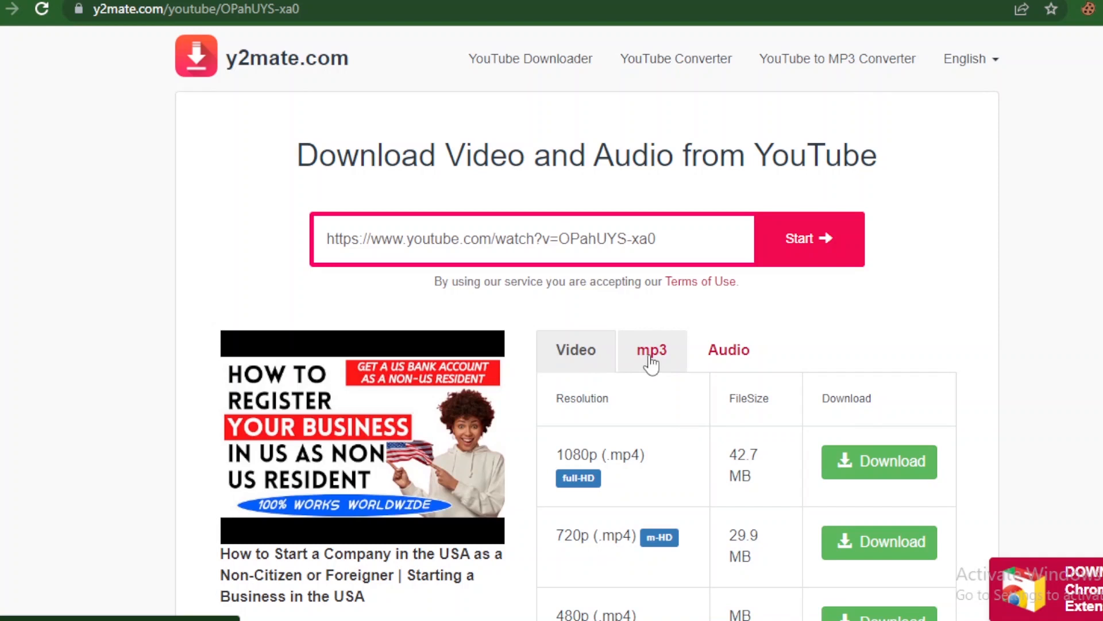
{"action": "left_click", "coordinate": [652, 350]}
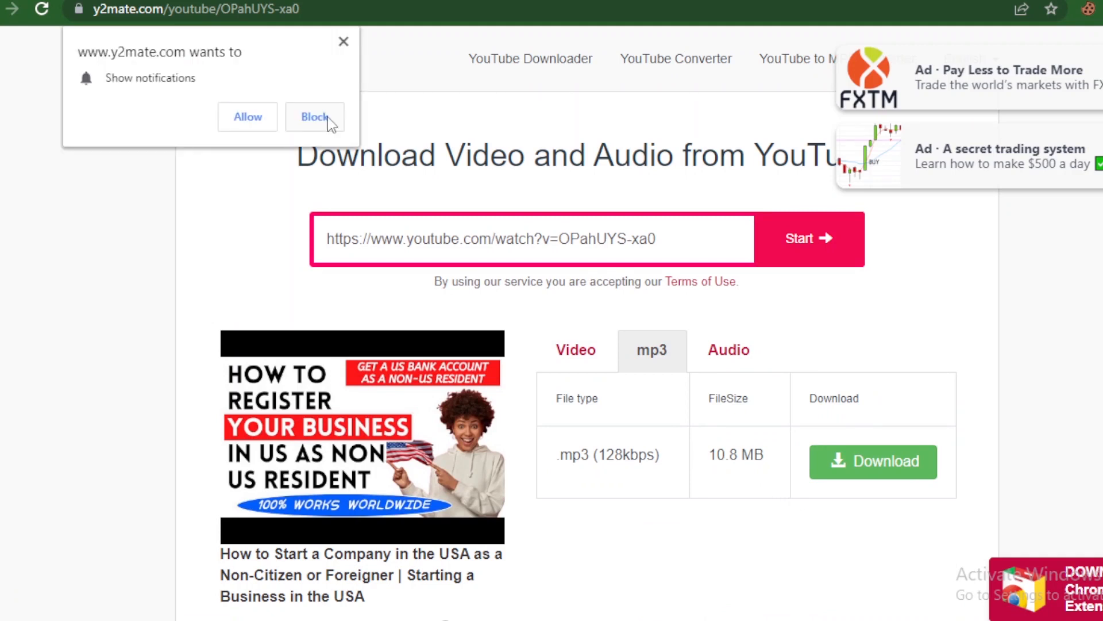
{"action": "left_click", "coordinate": [313, 116]}
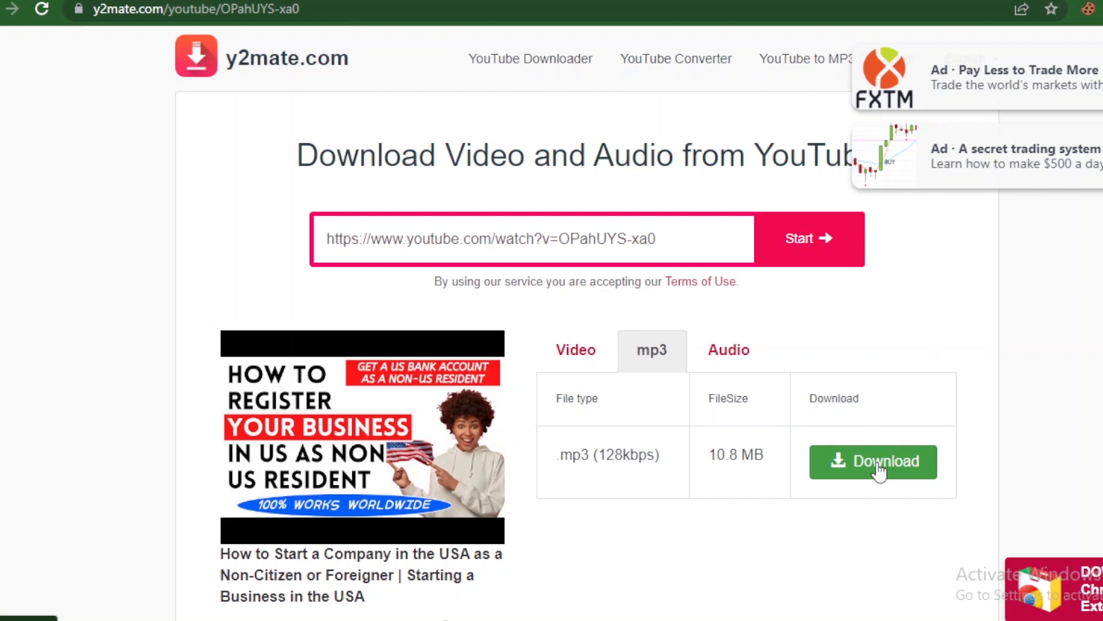
{"action": "left_click", "coordinate": [872, 461]}
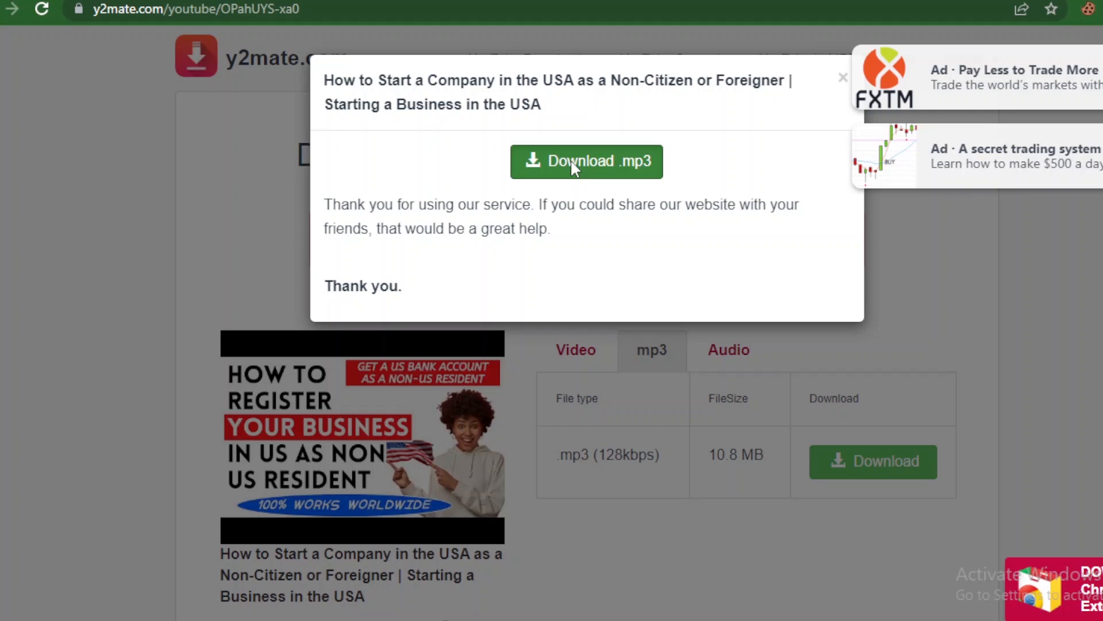
{"action": "left_click", "coordinate": [586, 161]}
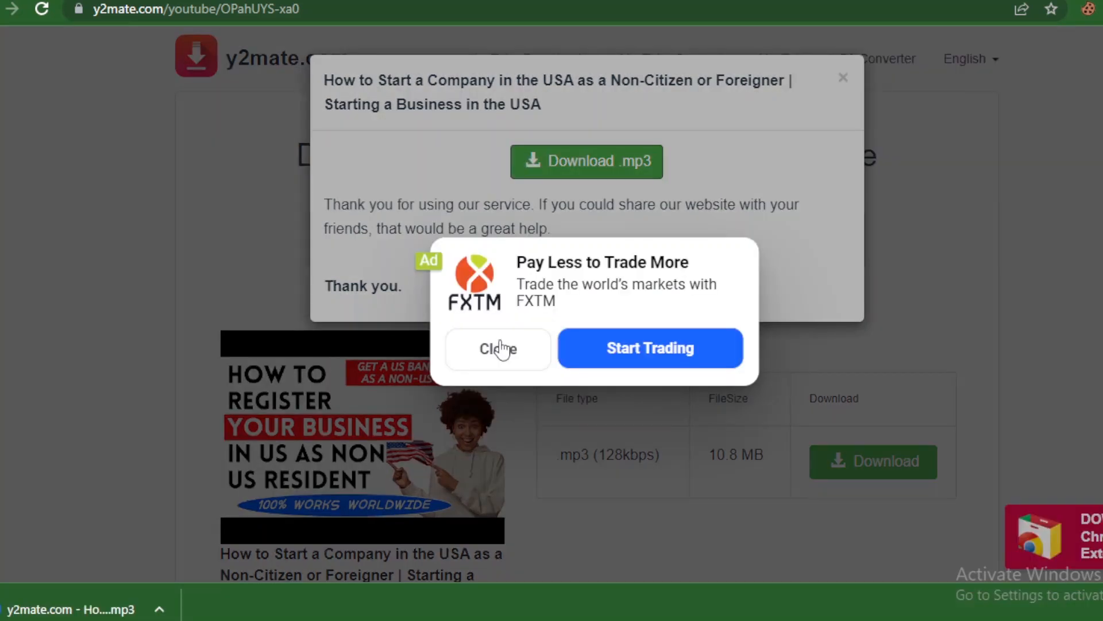
{"action": "left_click", "coordinate": [499, 349]}
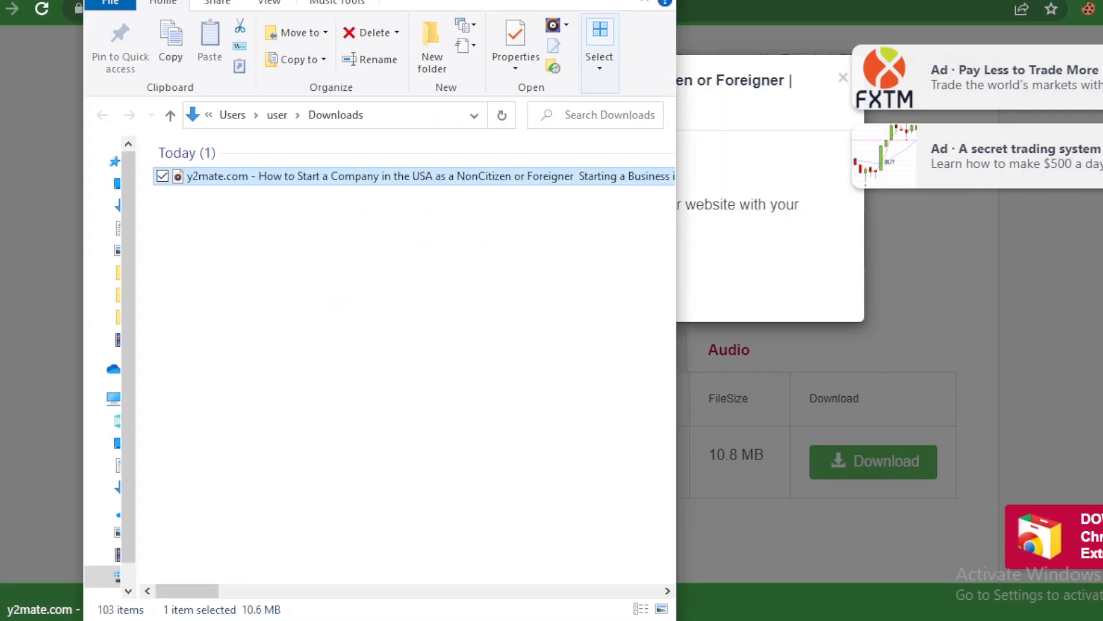
{"action": "mouse_move", "coordinate": [259, 180]}
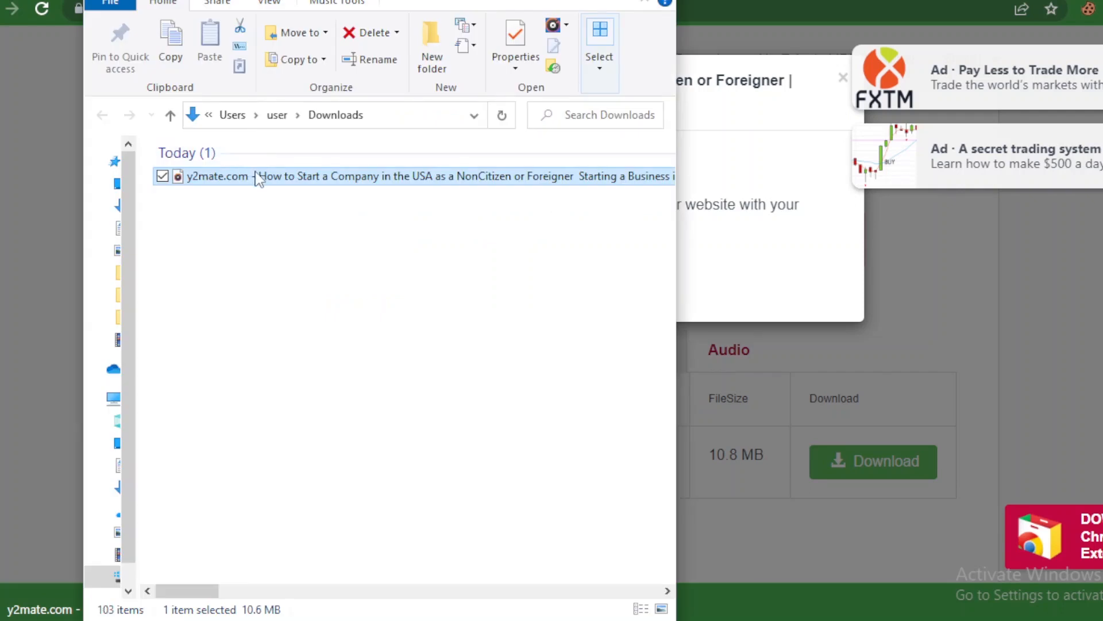
{"action": "mouse_move", "coordinate": [282, 176]}
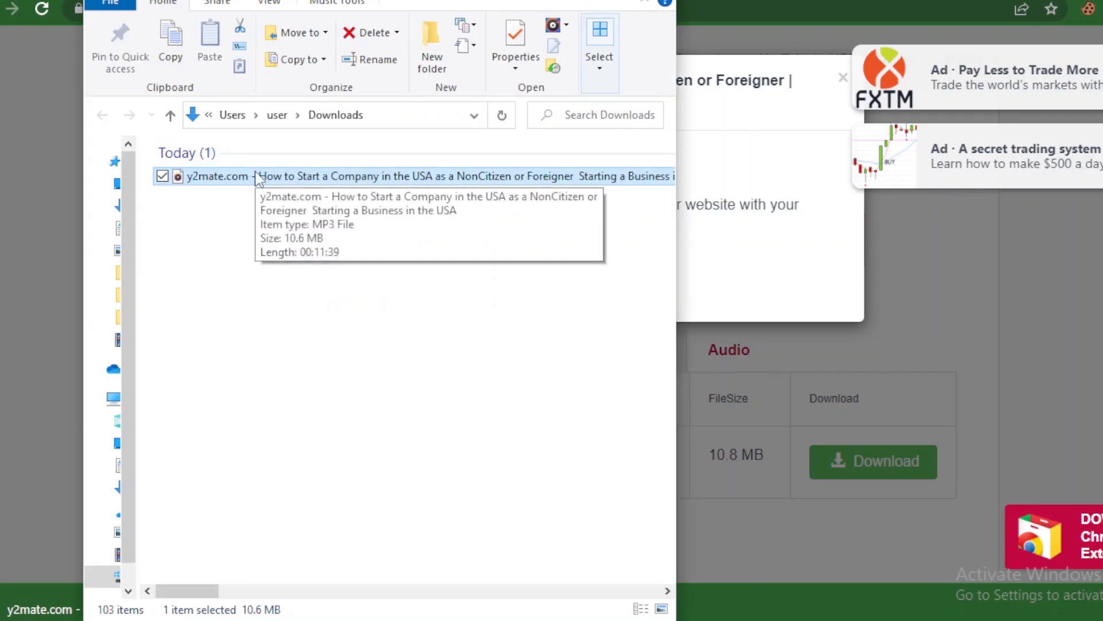
{"action": "mouse_move", "coordinate": [331, 257]}
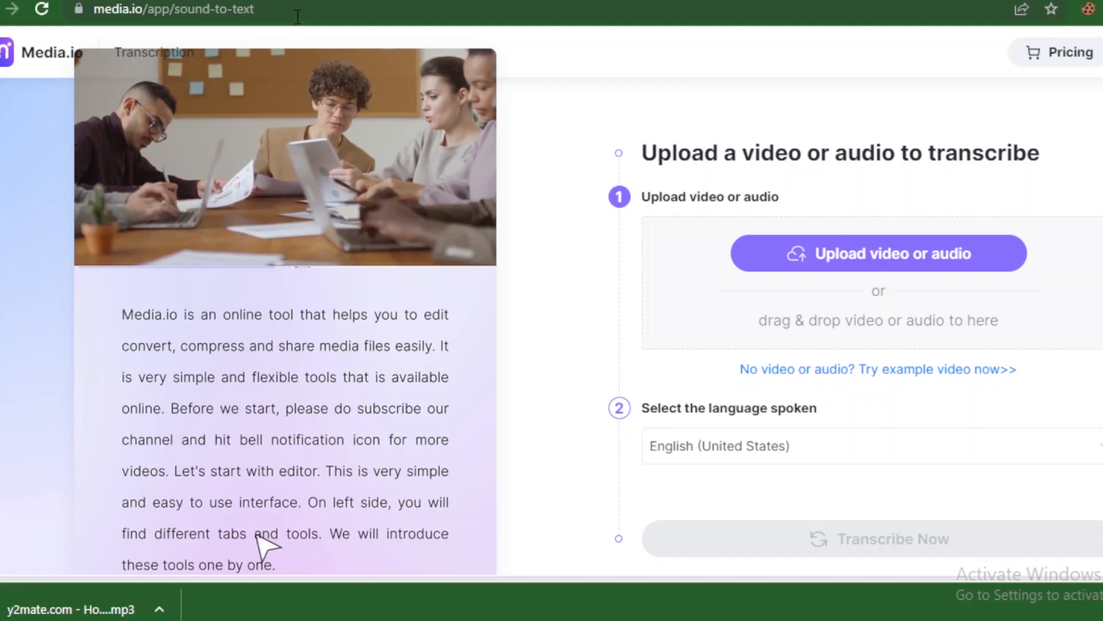
{"action": "mouse_move", "coordinate": [1071, 52]}
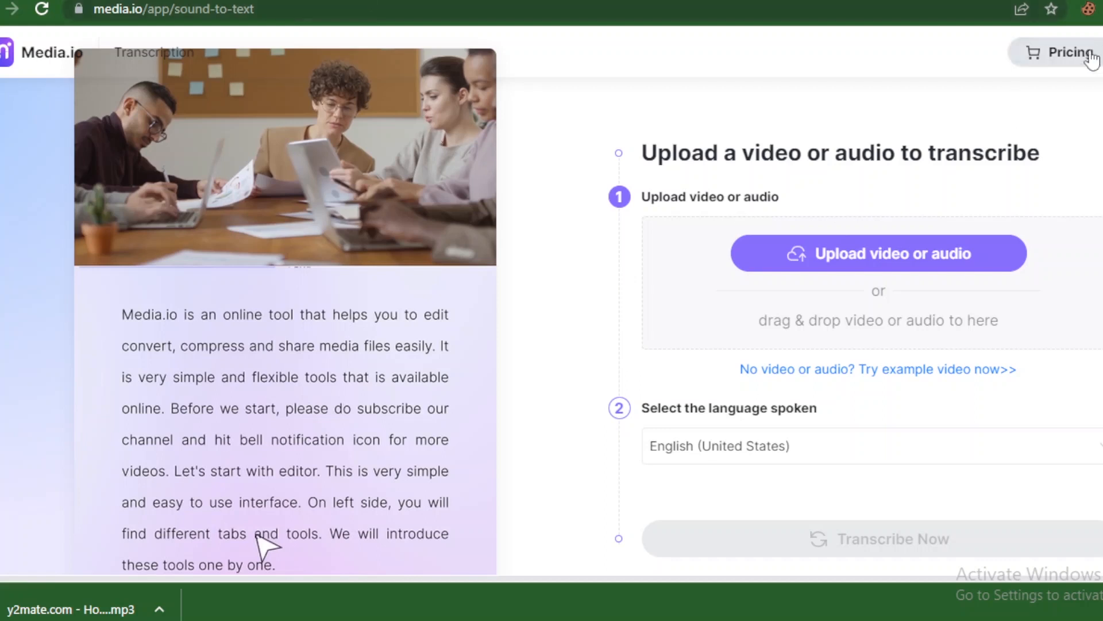
Review Media.io's pricing plans, highlighting the free tier's Audio Editor and text-to-speech limits.
{"action": "left_click", "coordinate": [1069, 53]}
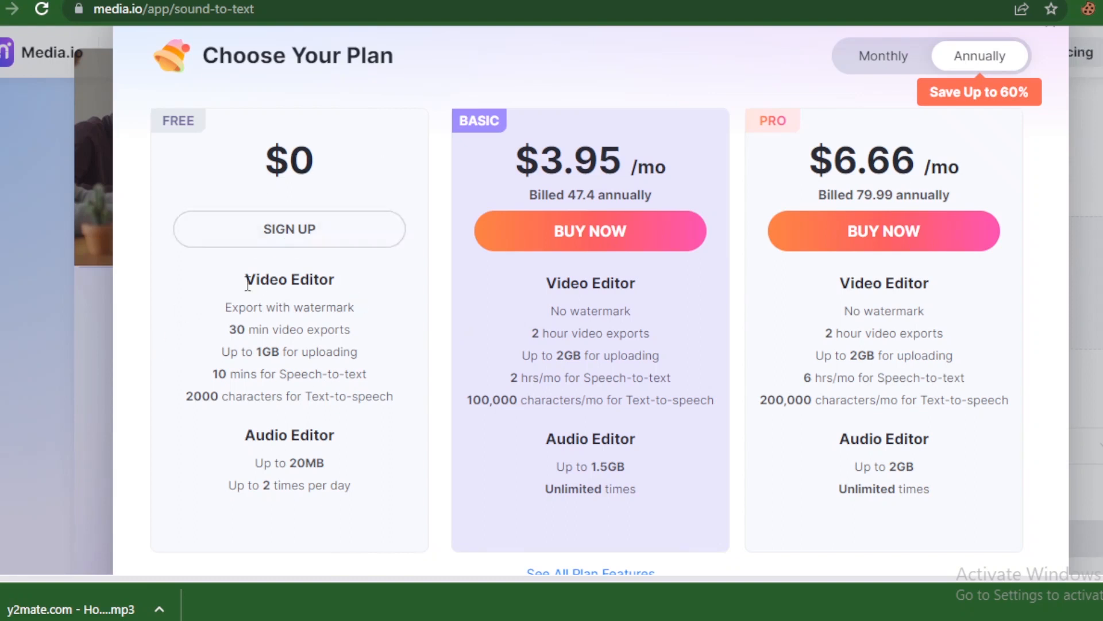
{"action": "double_click", "coordinate": [288, 279]}
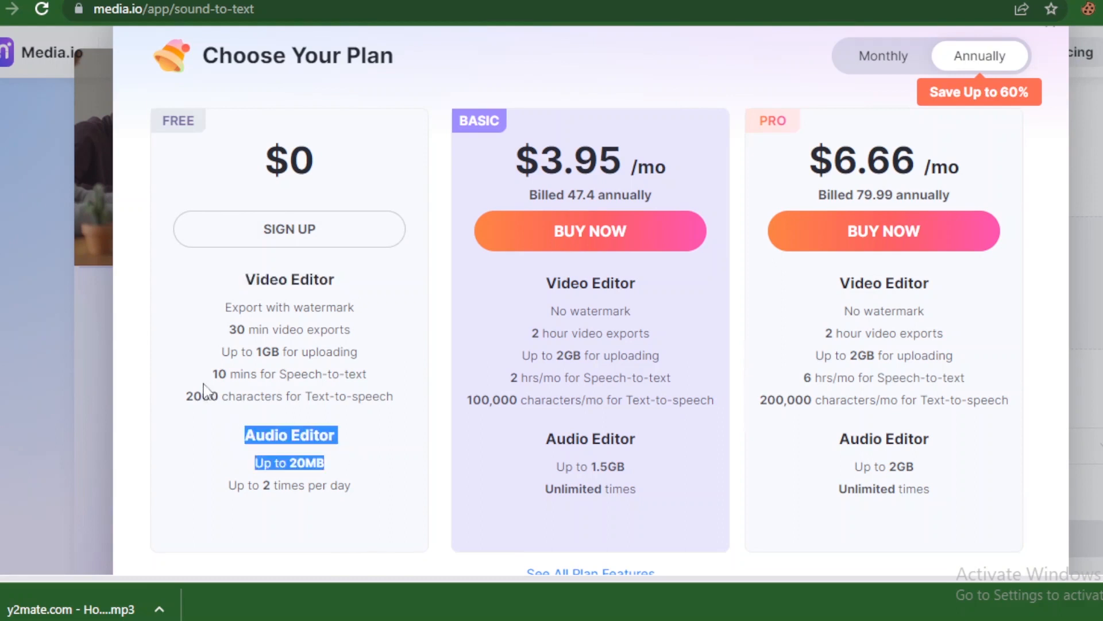
{"action": "left_click", "coordinate": [215, 369]}
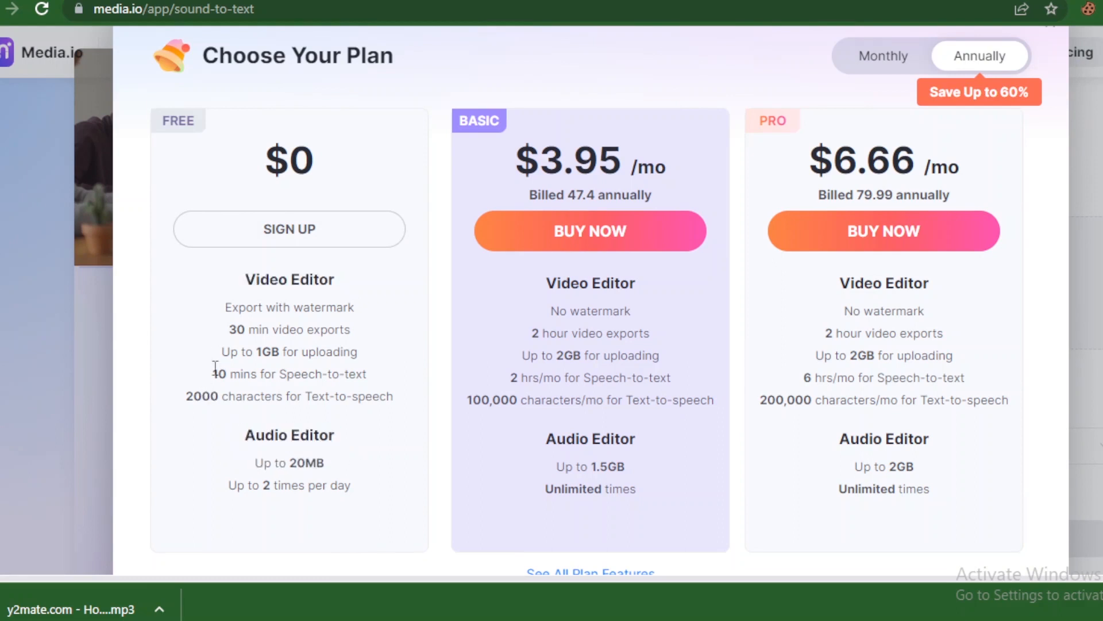
{"action": "double_click", "coordinate": [288, 373]}
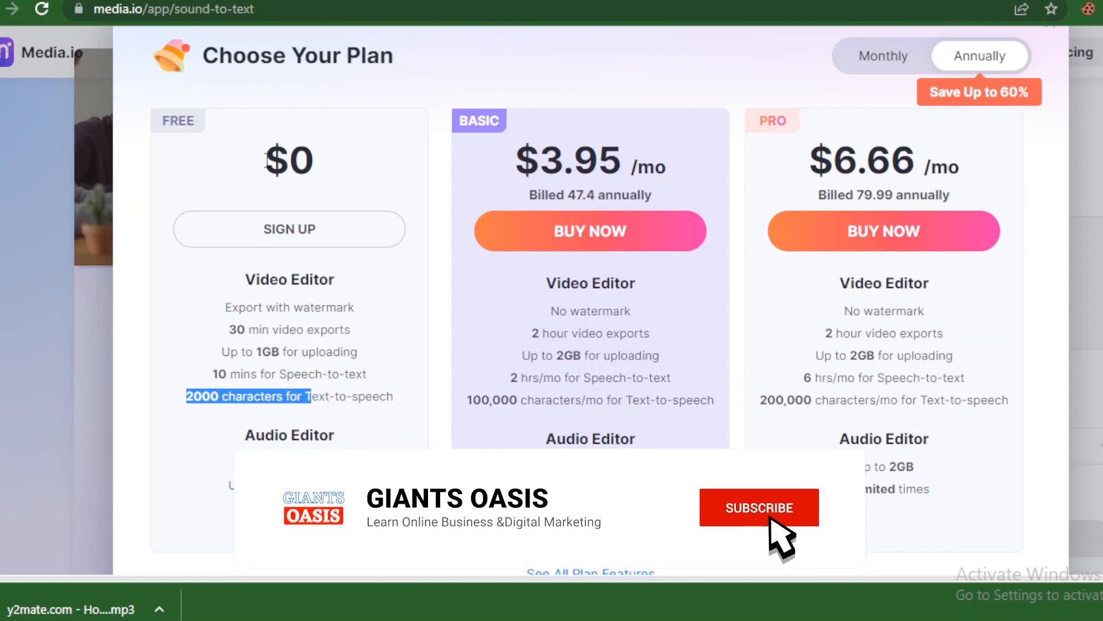
{"action": "left_click", "coordinate": [759, 507]}
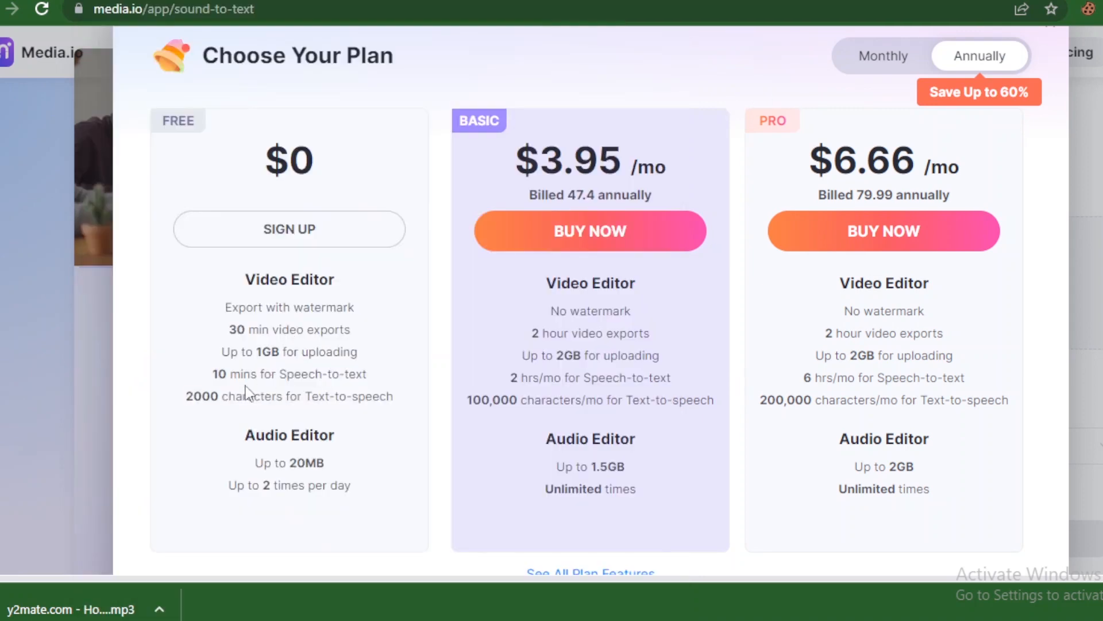
{"action": "mouse_move", "coordinate": [214, 383]}
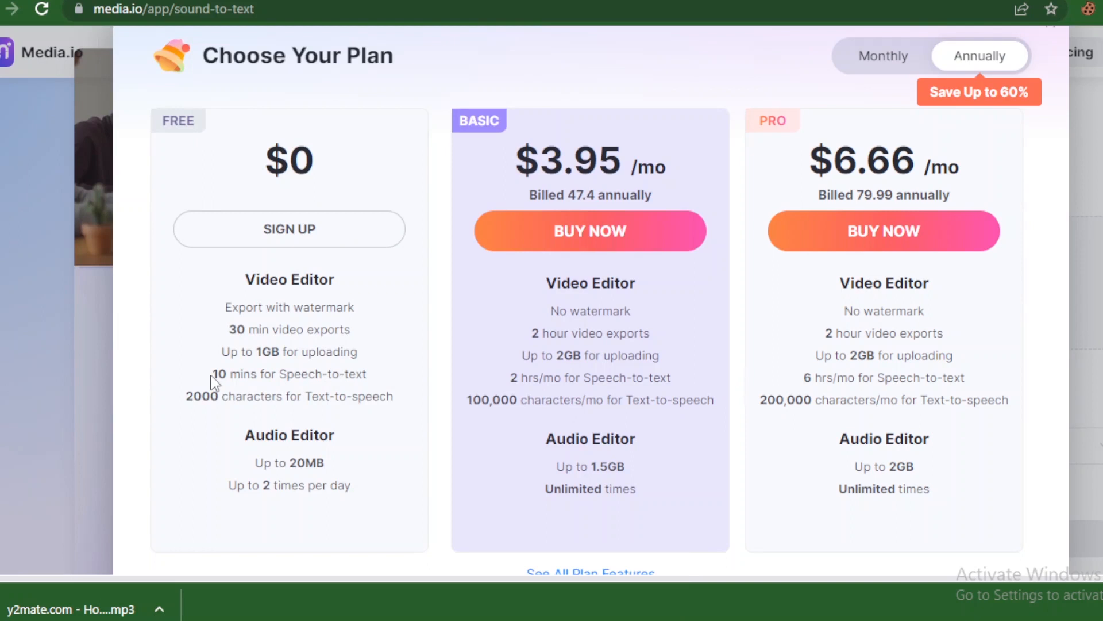
{"action": "mouse_move", "coordinate": [251, 278]}
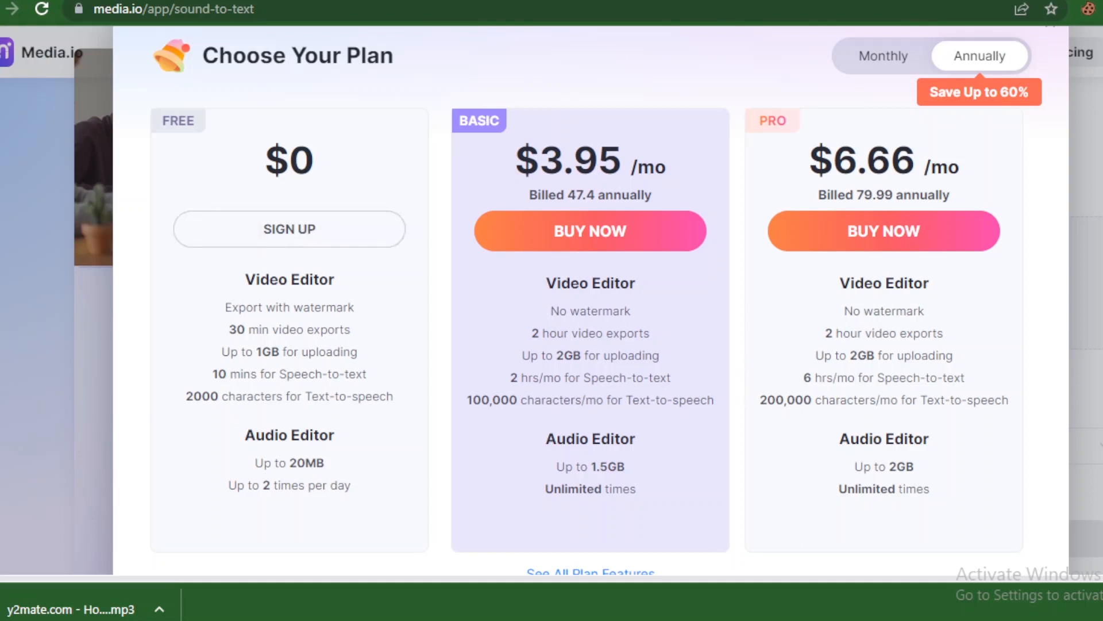
Go to mp3cut.net's Audio Cutter using the 'mp' address-bar suggestion.
{"action": "left_click", "coordinate": [176, 9]}
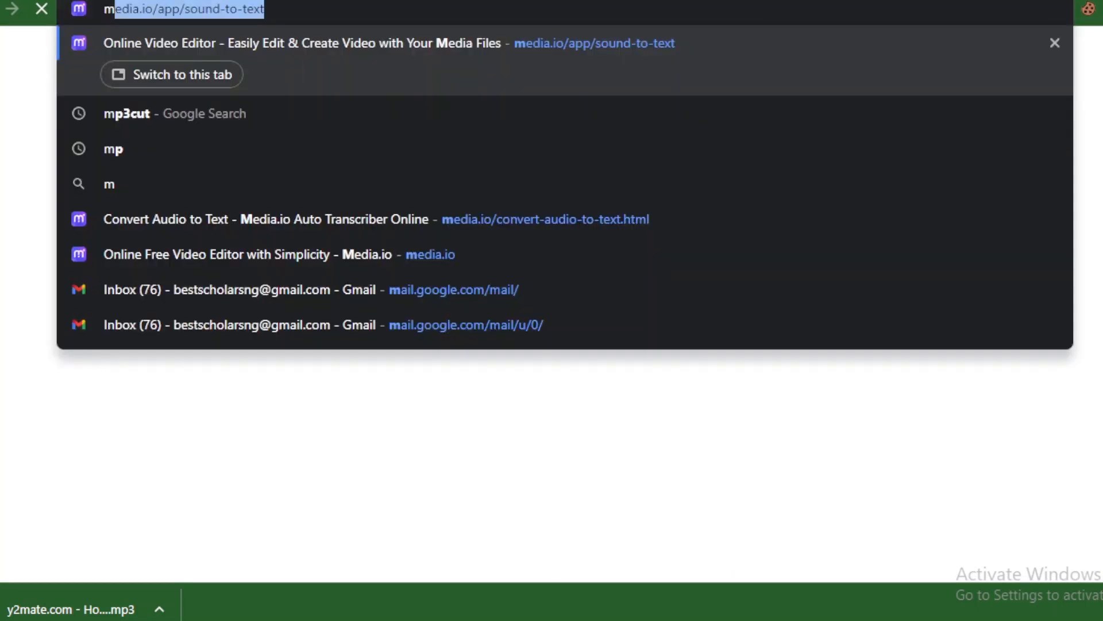
{"action": "type", "text": "mp"}
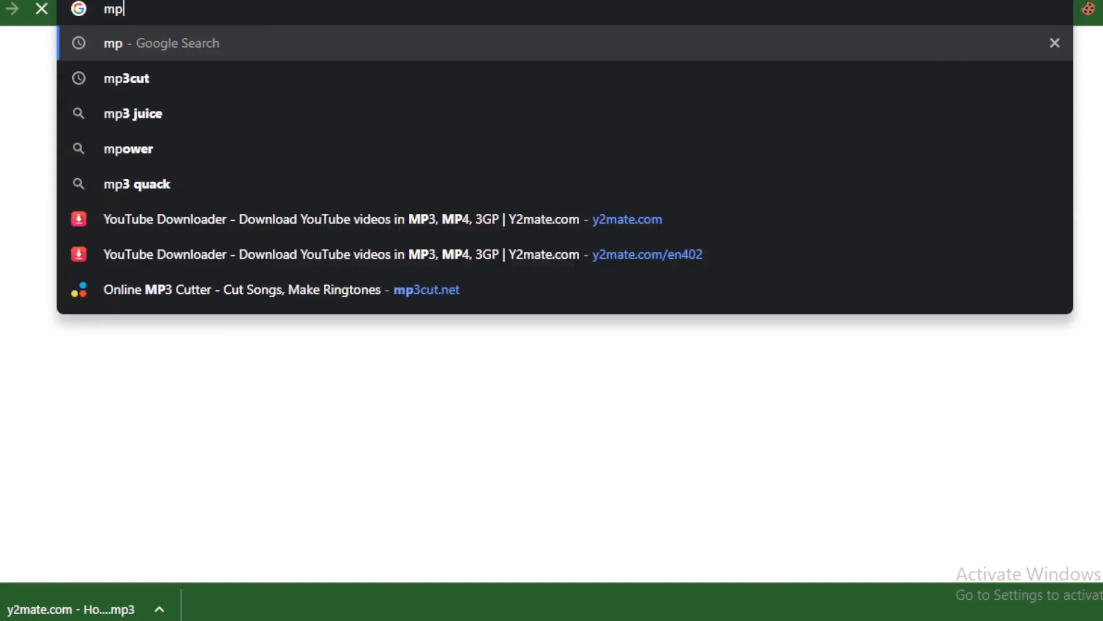
{"action": "left_click", "coordinate": [280, 289]}
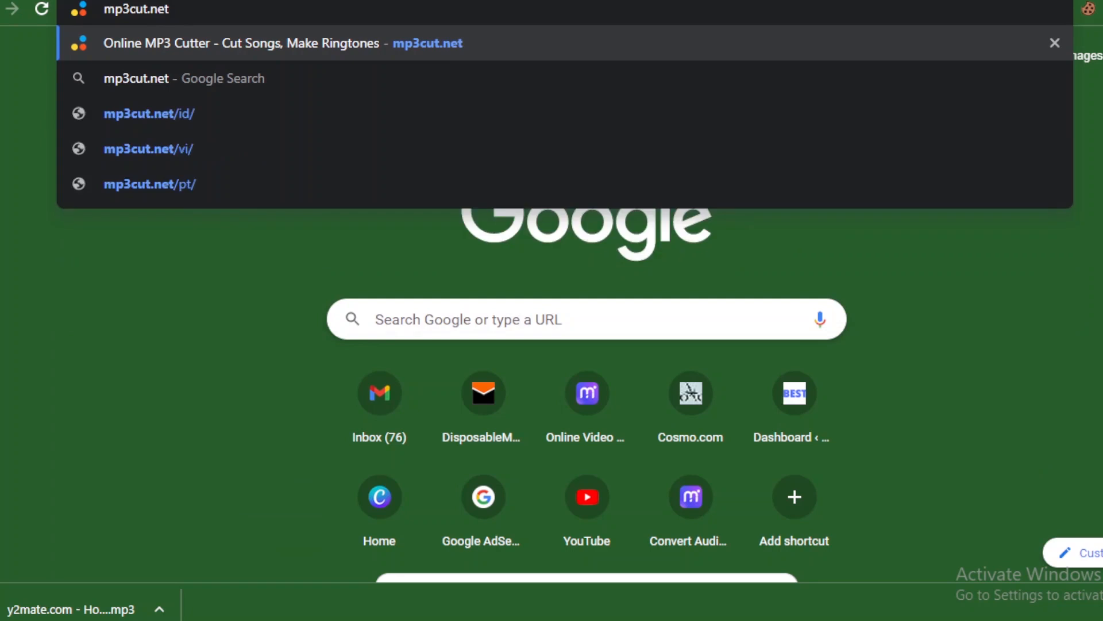
{"action": "left_click", "coordinate": [281, 43]}
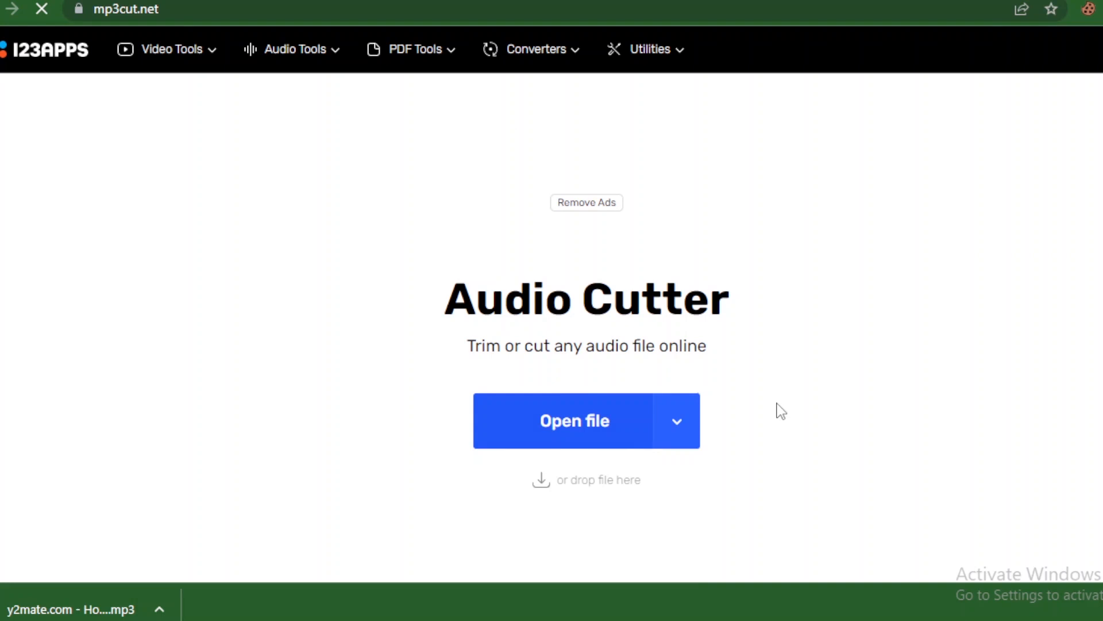
Load the downloaded MP3 into mp3cut.net and set a trim point on it.
{"action": "left_click", "coordinate": [574, 420]}
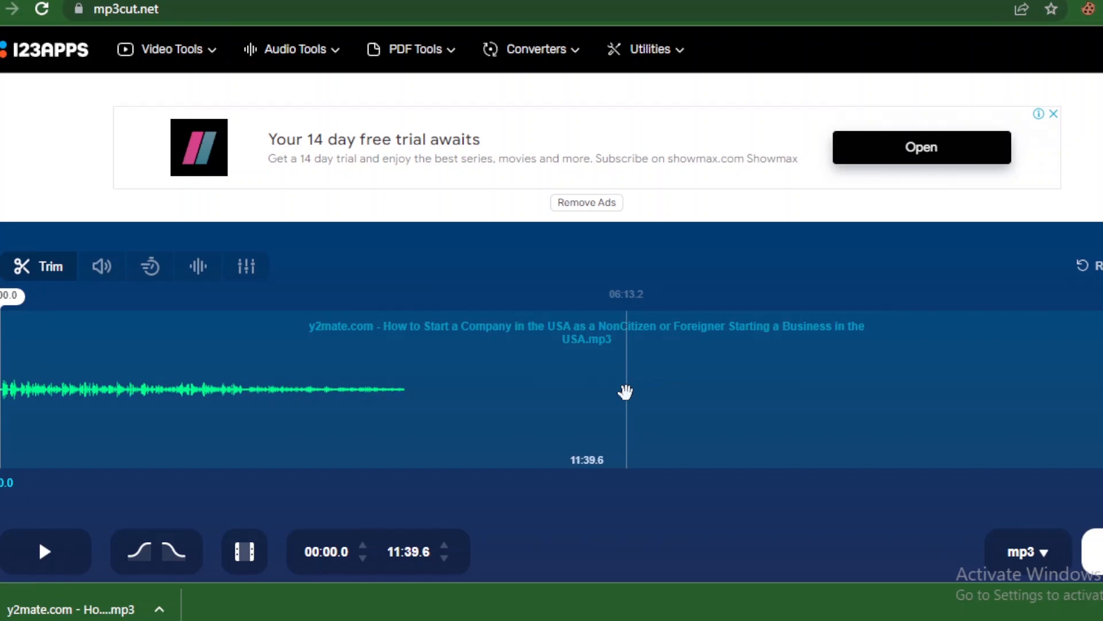
{"action": "left_click", "coordinate": [44, 551]}
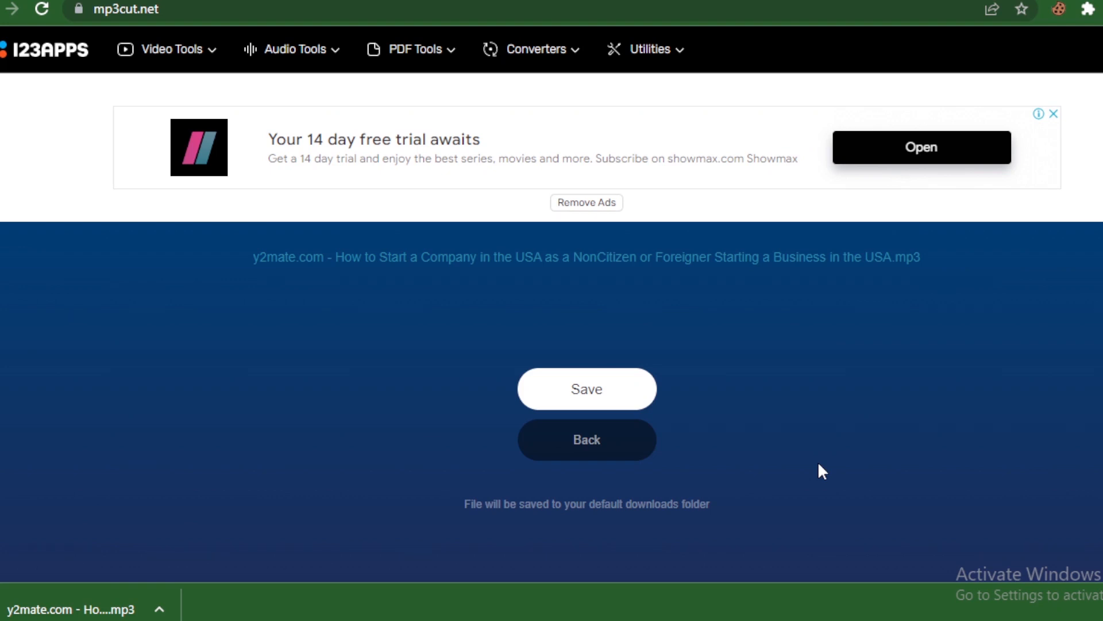
Save the trimmed MP3 and reveal it in its folder from Chrome's download bar.
{"action": "left_click", "coordinate": [586, 388]}
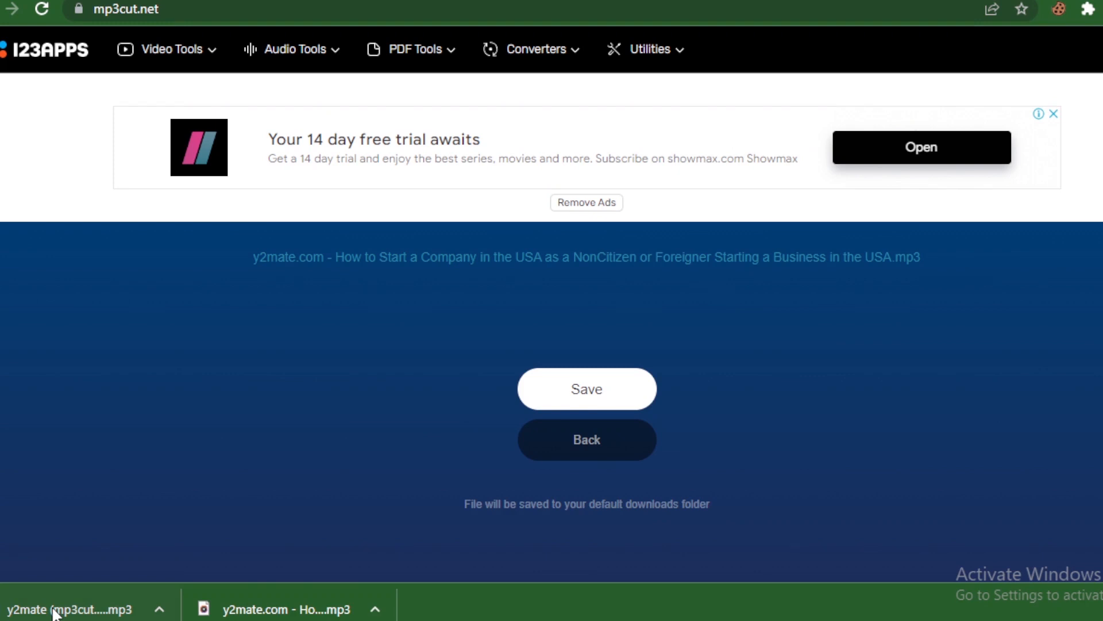
{"action": "left_click", "coordinate": [159, 609]}
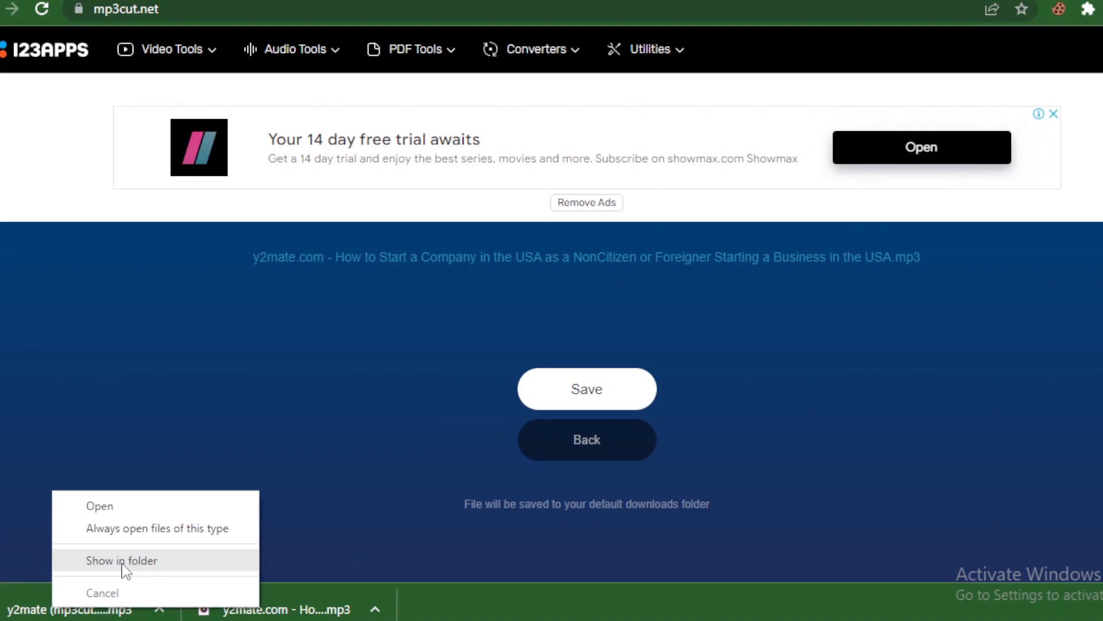
{"action": "left_click", "coordinate": [121, 561]}
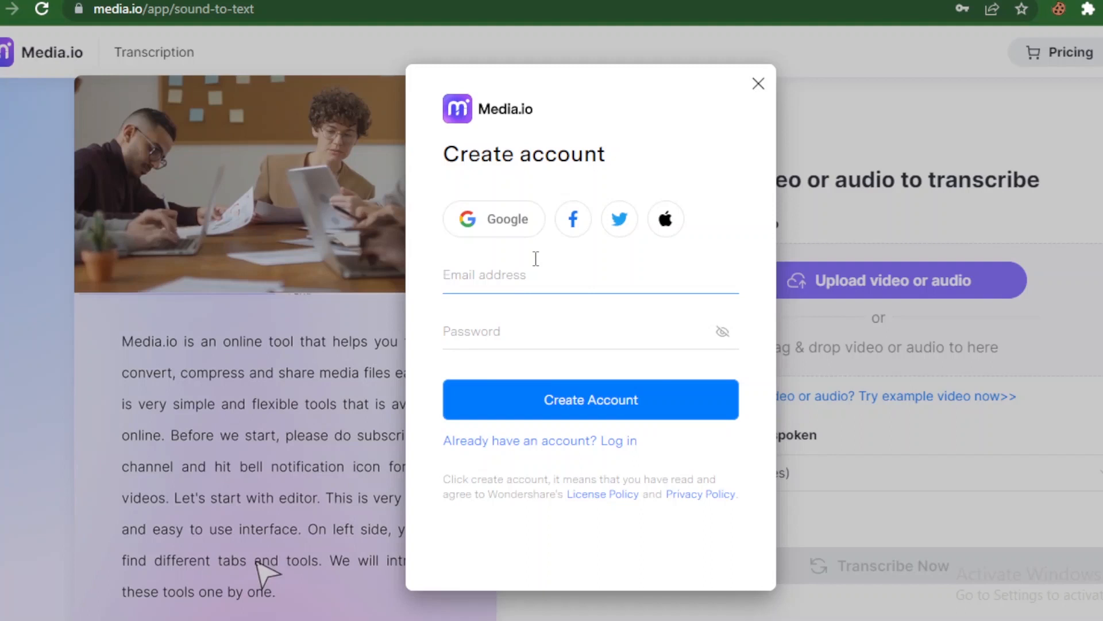
Focus the Email address field of Media.io's Create account dialog.
{"action": "left_click", "coordinate": [492, 275]}
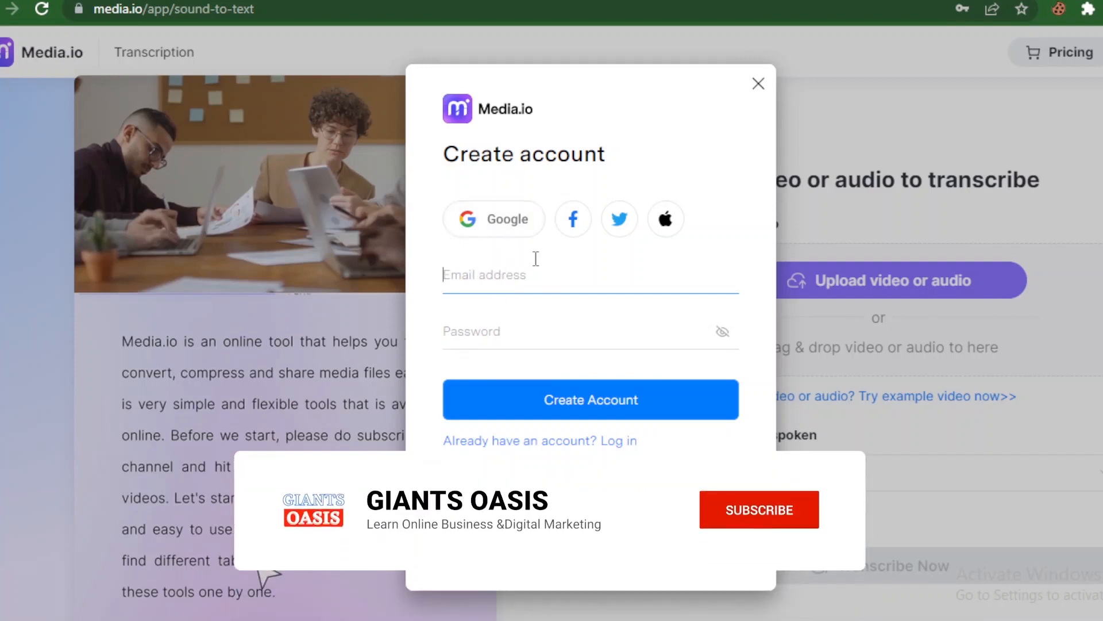
{"action": "left_click", "coordinate": [758, 510]}
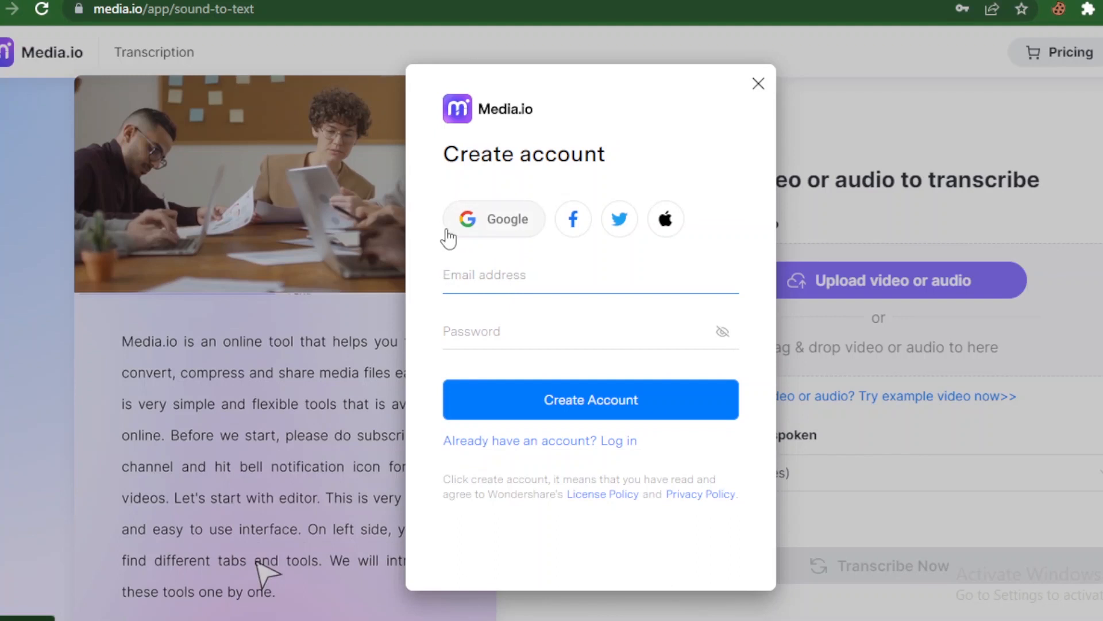
{"action": "mouse_move", "coordinate": [517, 226]}
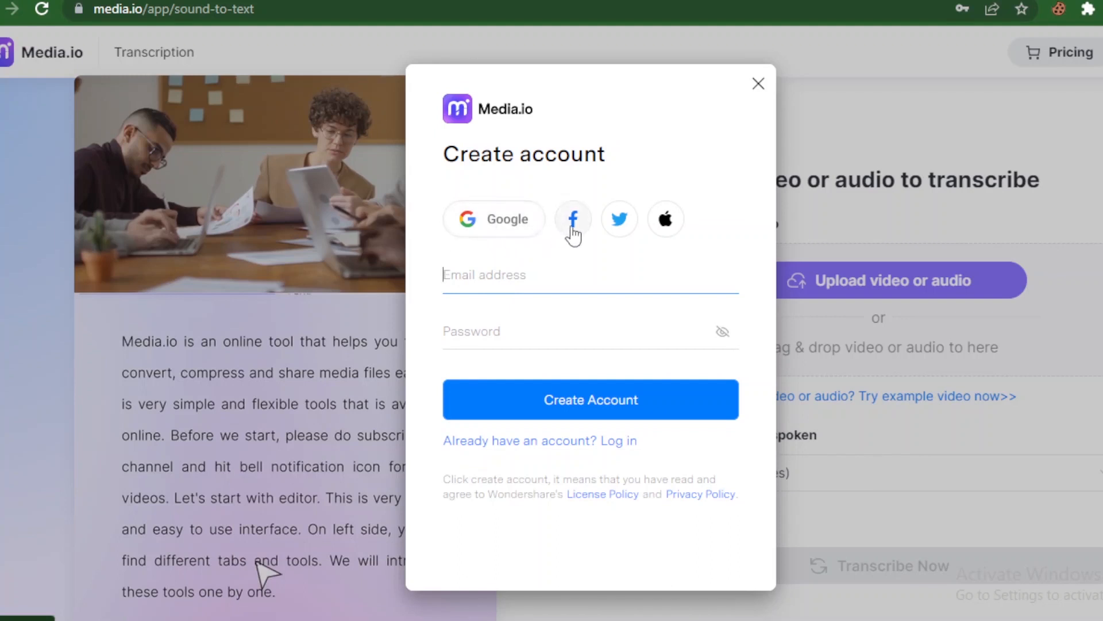
{"action": "mouse_move", "coordinate": [665, 231]}
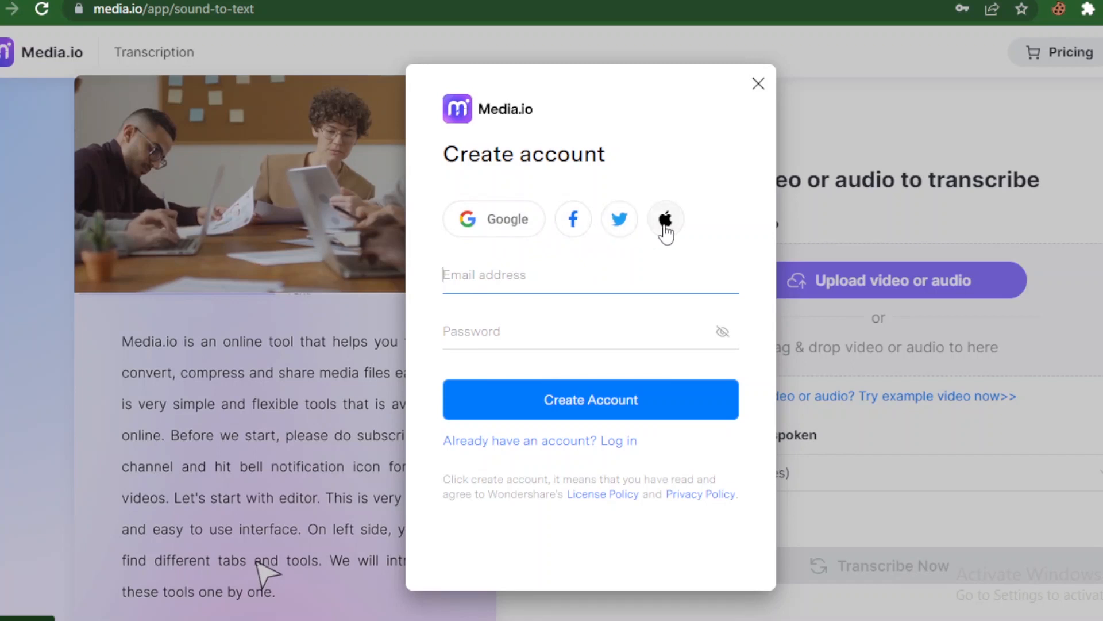
{"action": "mouse_move", "coordinate": [521, 236]}
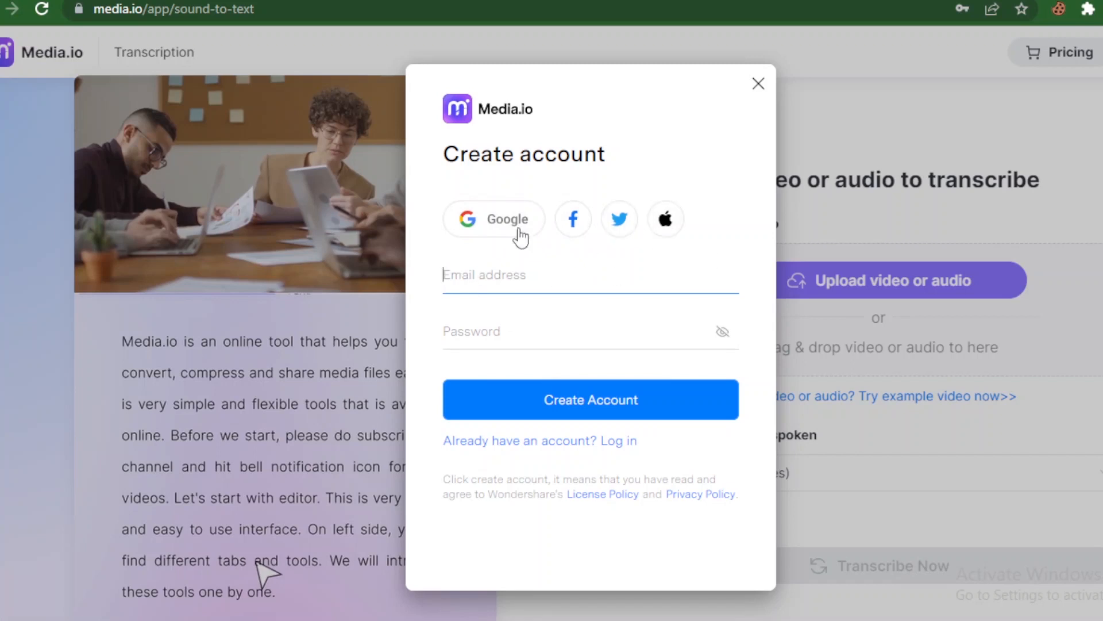
{"action": "mouse_move", "coordinate": [749, 45]}
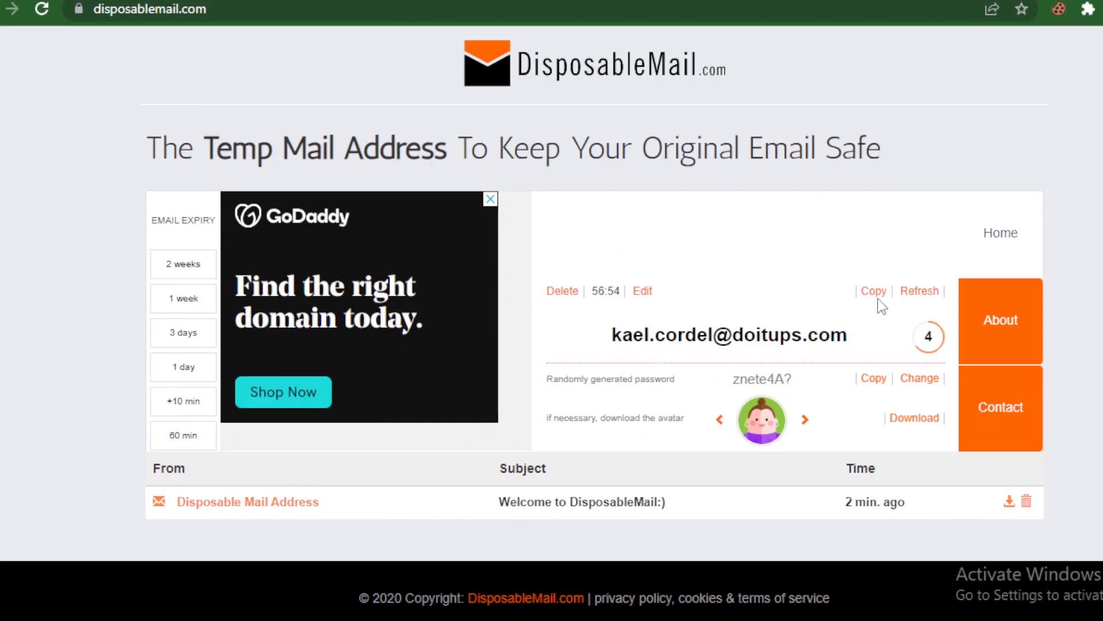
{"action": "mouse_move", "coordinate": [874, 291]}
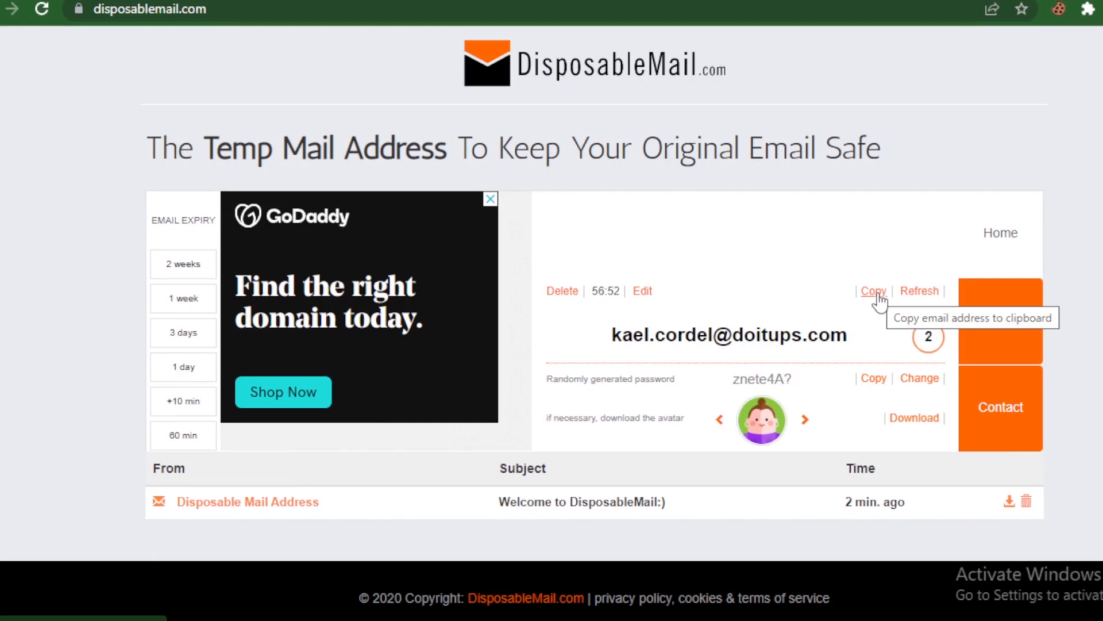
Copy the generated temporary address from DisposableMail.com.
{"action": "left_click", "coordinate": [874, 292]}
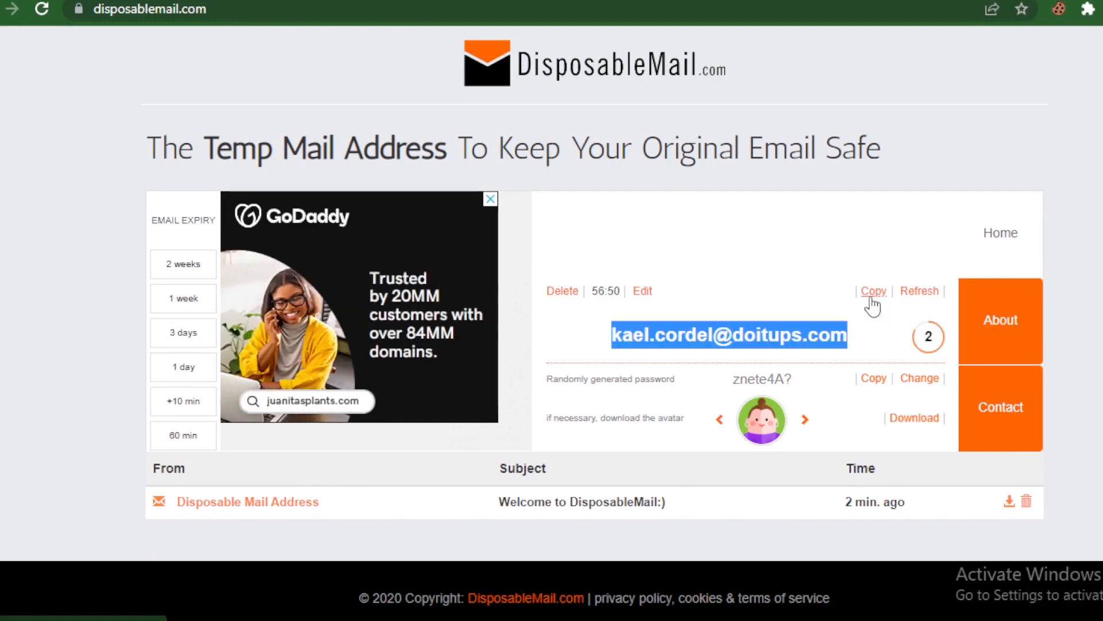
{"action": "mouse_move", "coordinate": [746, 298]}
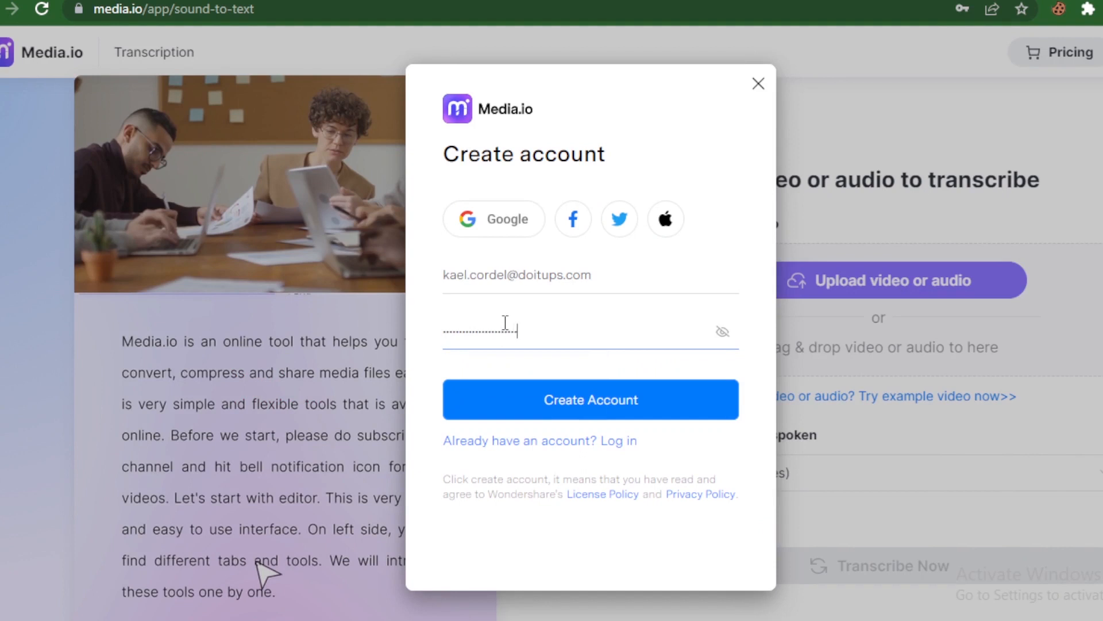
Submit the Media.io Create Account form and save the new password in Chrome.
{"action": "left_click", "coordinate": [590, 399]}
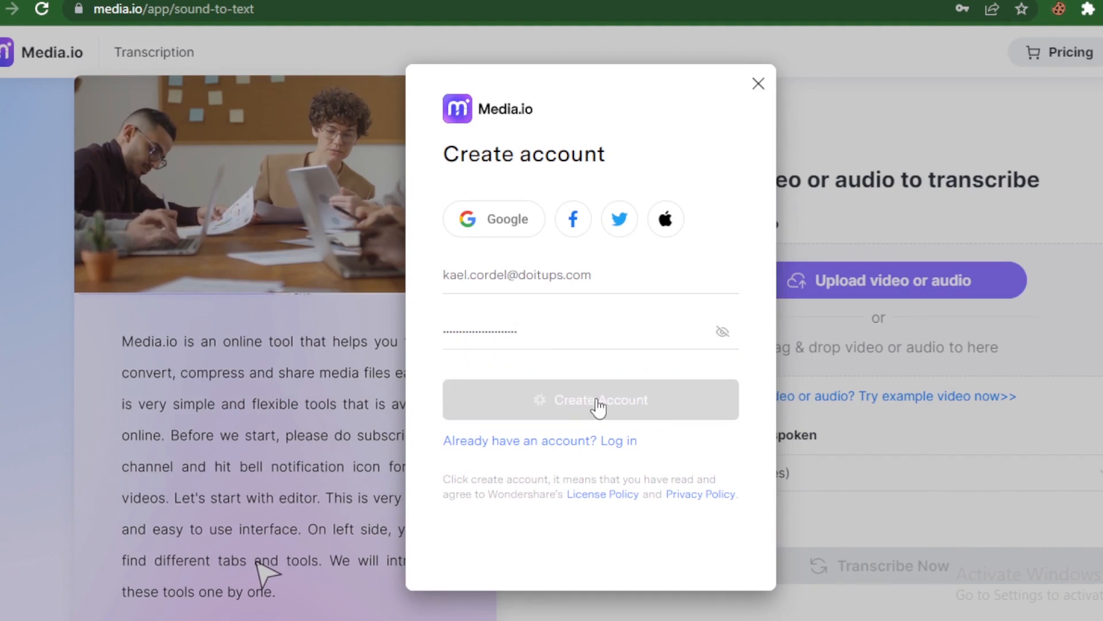
{"action": "left_click", "coordinate": [591, 400]}
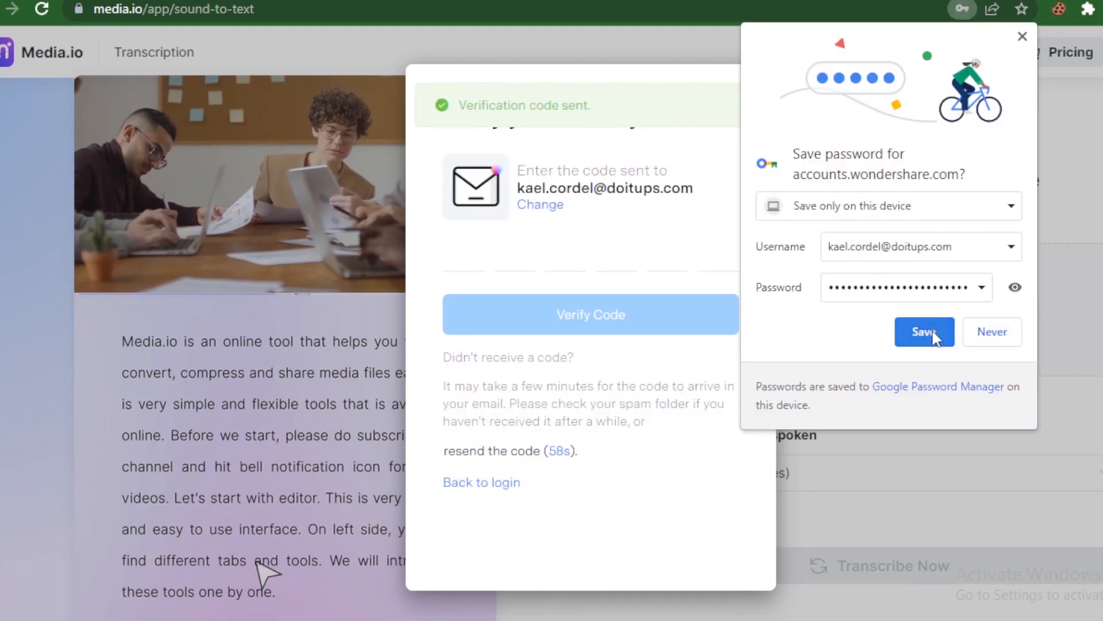
{"action": "left_click", "coordinate": [924, 332]}
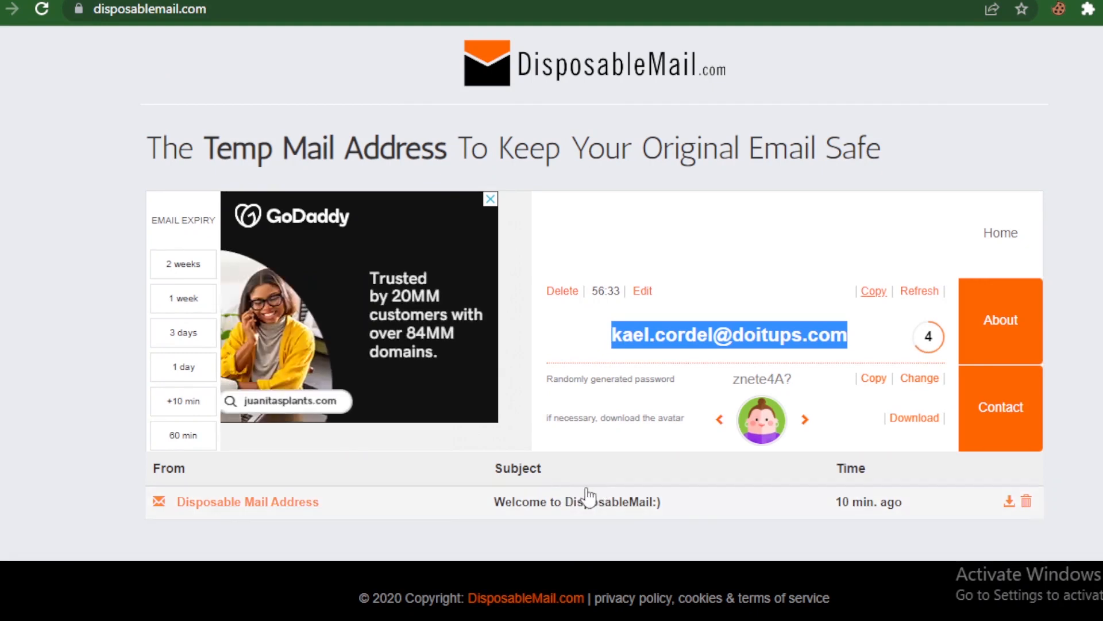
{"action": "mouse_move", "coordinate": [615, 488]}
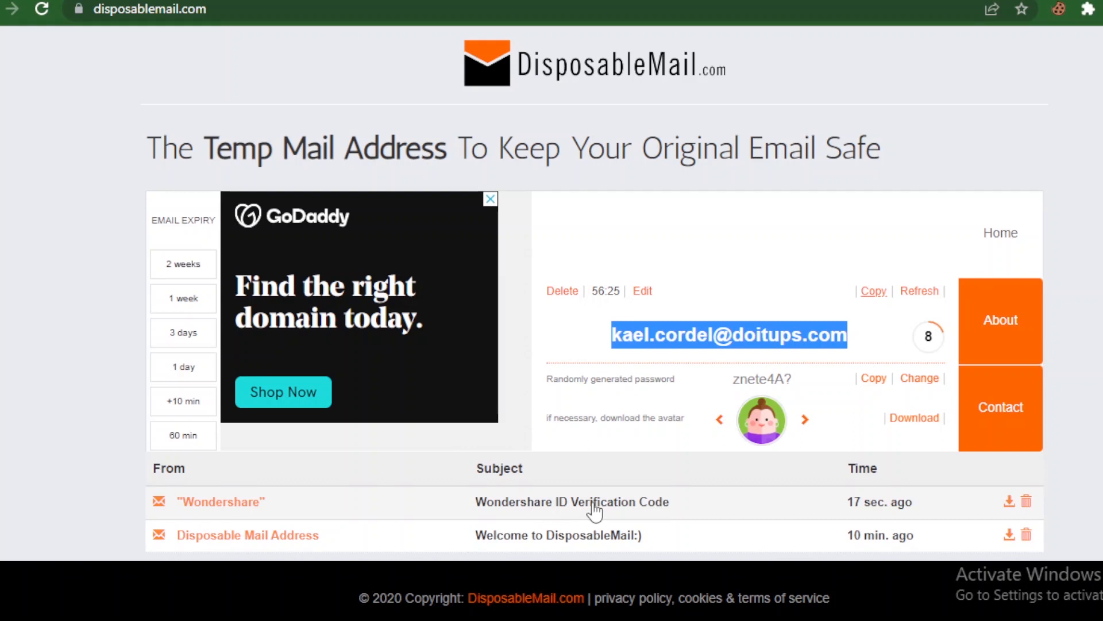
Open the Wondershare ID Verification Code email and bring up copy options for its code.
{"action": "left_click", "coordinate": [571, 501]}
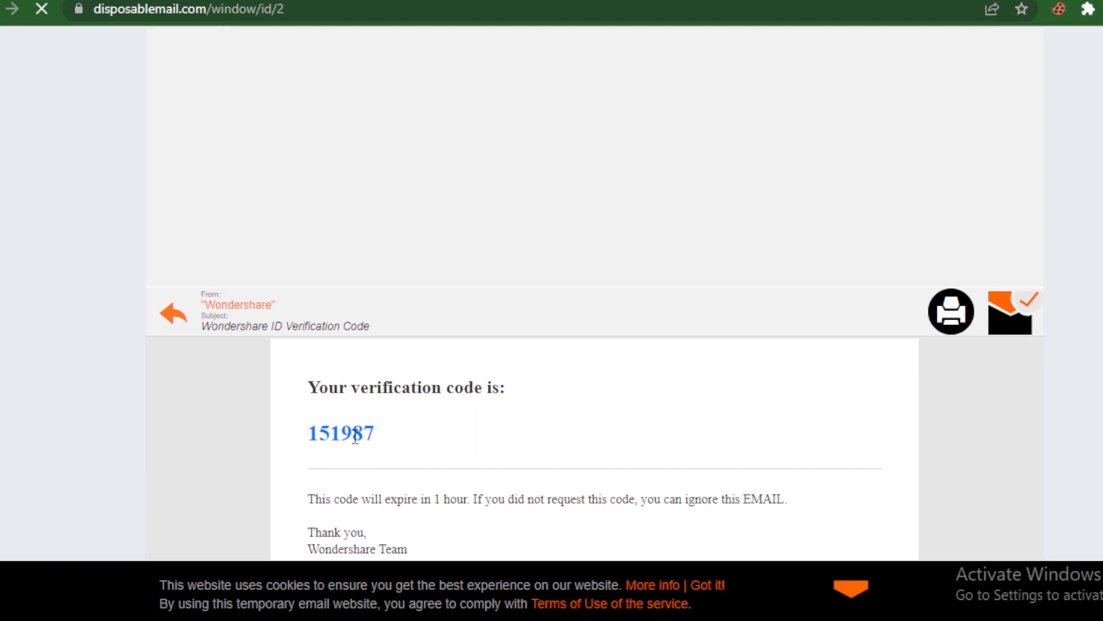
{"action": "right_click", "coordinate": [341, 432]}
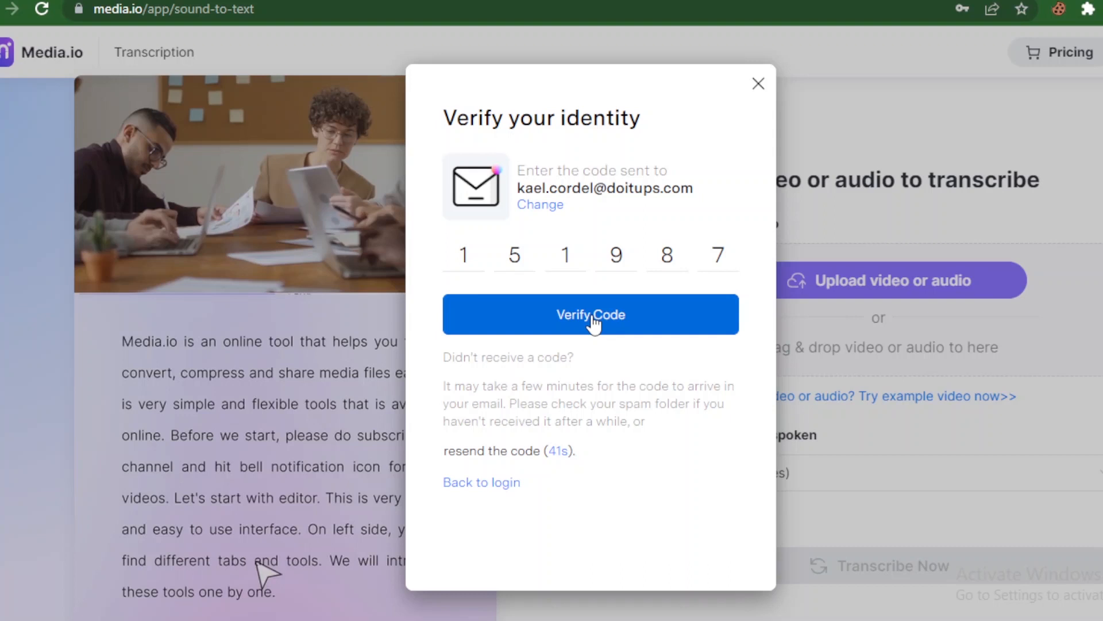
{"action": "left_click", "coordinate": [590, 314]}
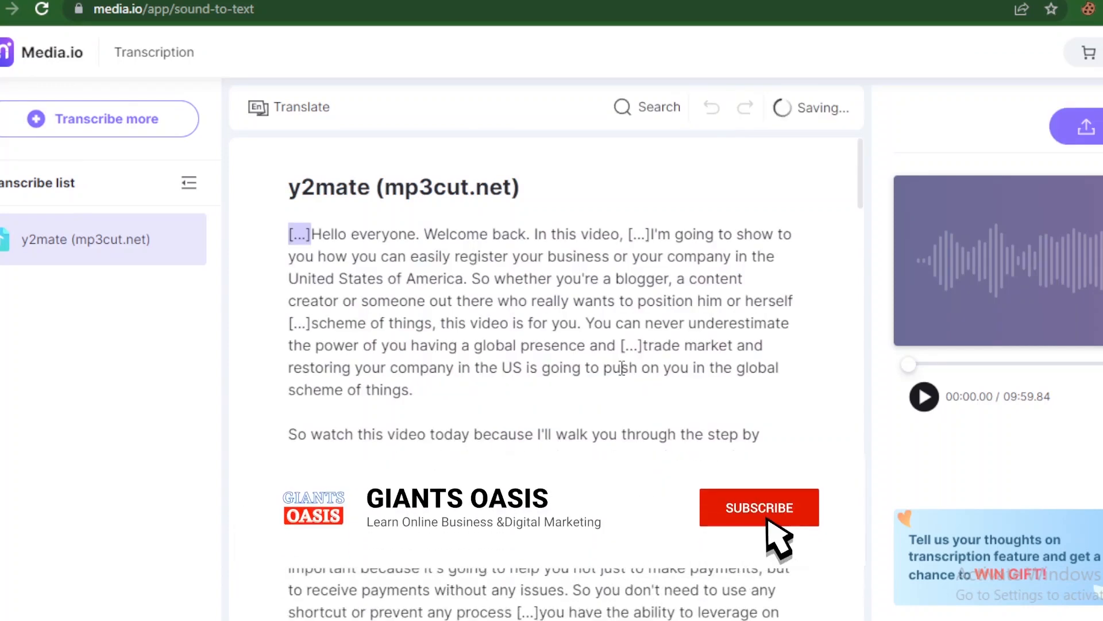
Read through the y2mate transcript from the opening passage, then return to its start.
{"action": "left_click", "coordinate": [758, 506]}
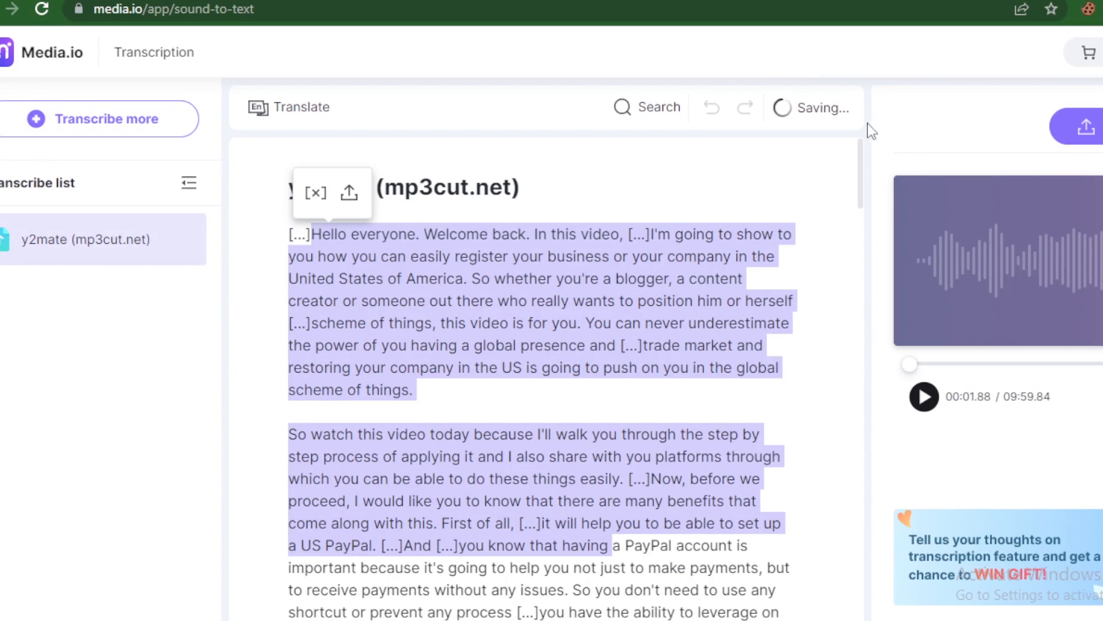
{"action": "scroll", "scroll_direction": "down", "scroll_amount": 3}
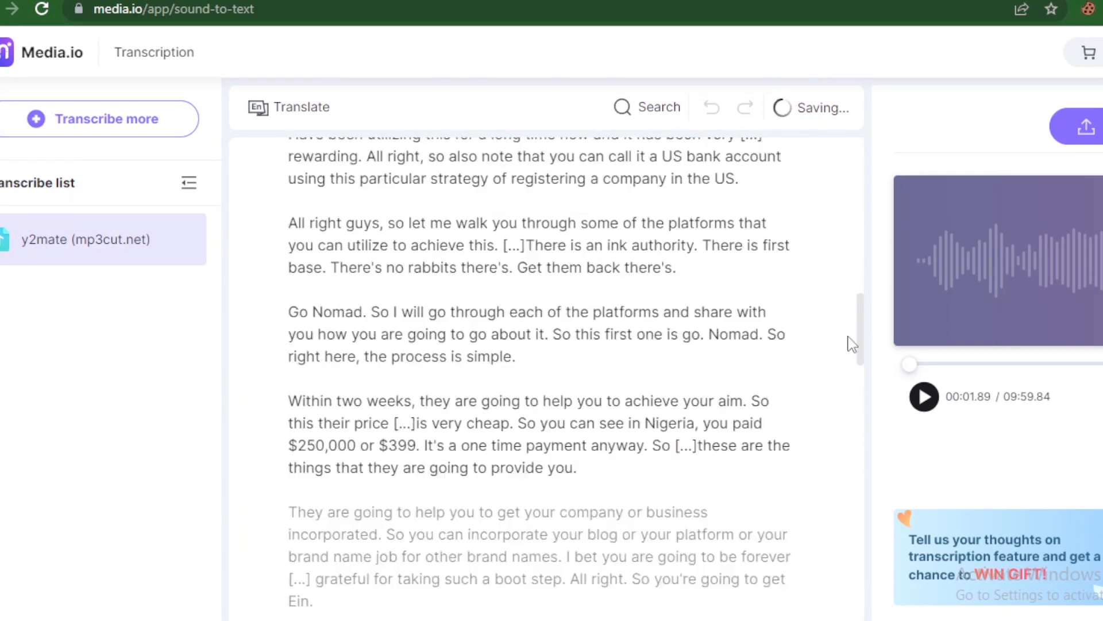
{"action": "scroll", "scroll_direction": "down", "scroll_amount": 3}
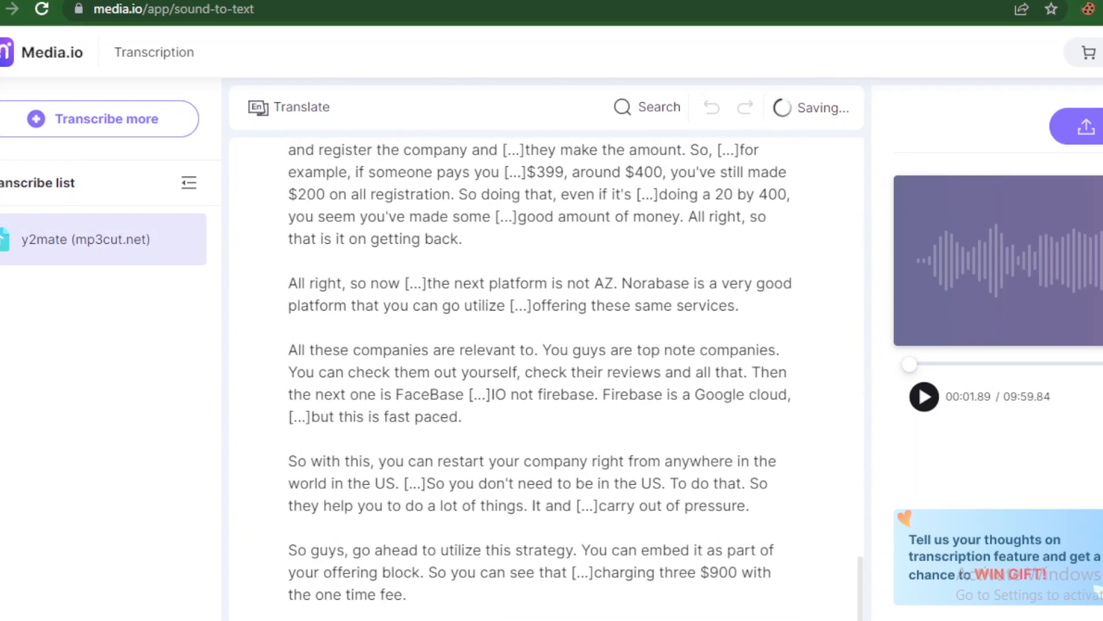
{"action": "mouse_move", "coordinate": [864, 598]}
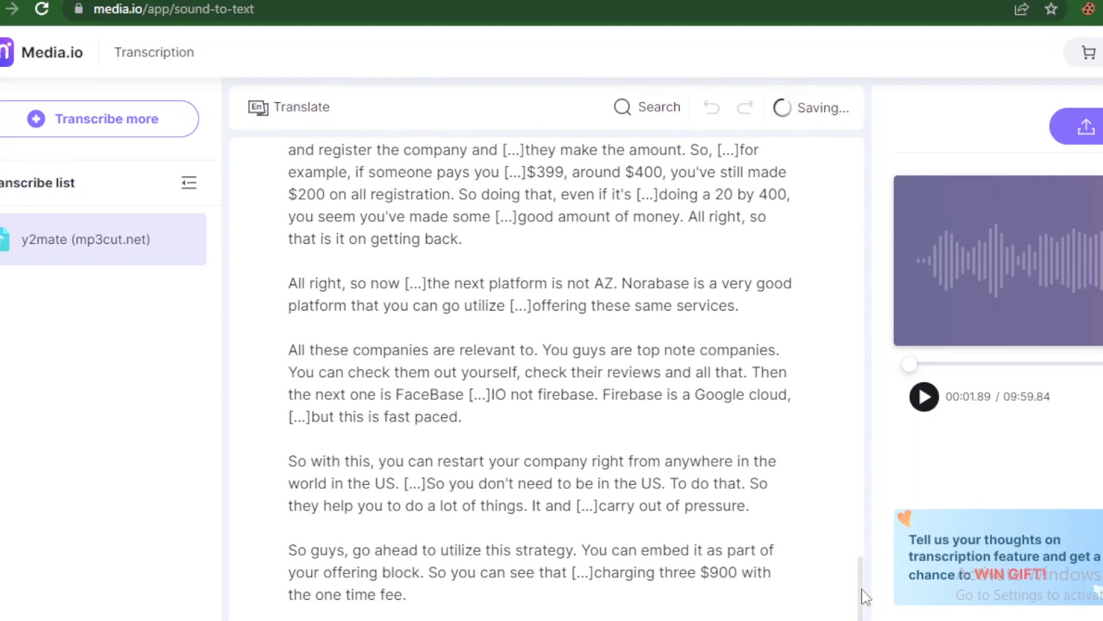
{"action": "scroll", "scroll_direction": "down", "scroll_amount": 3}
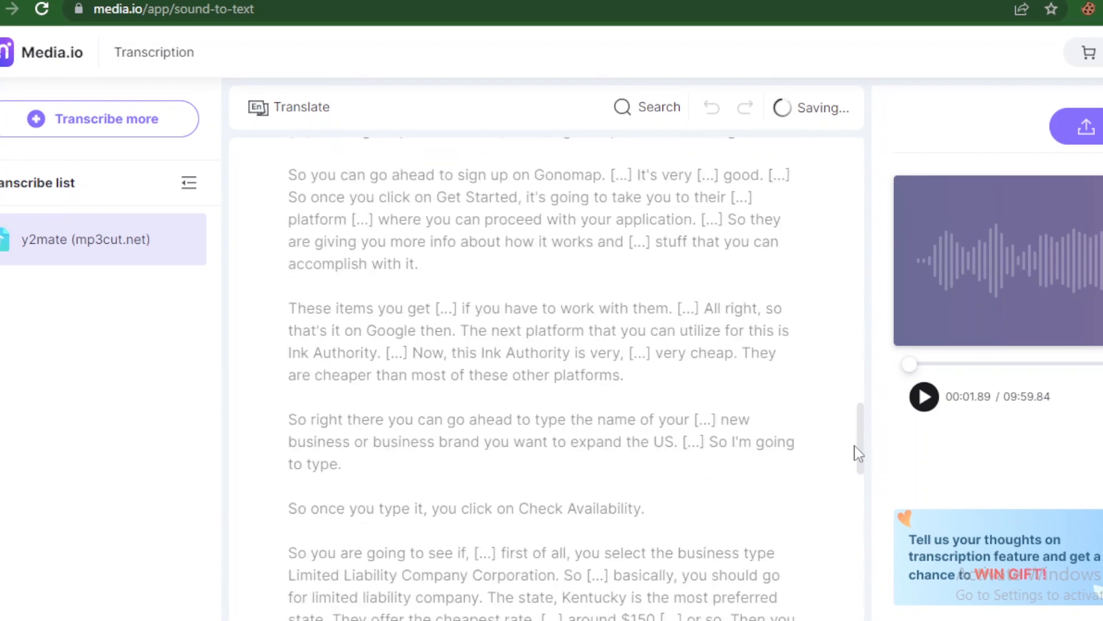
{"action": "scroll", "scroll_direction": "up", "scroll_amount": 3}
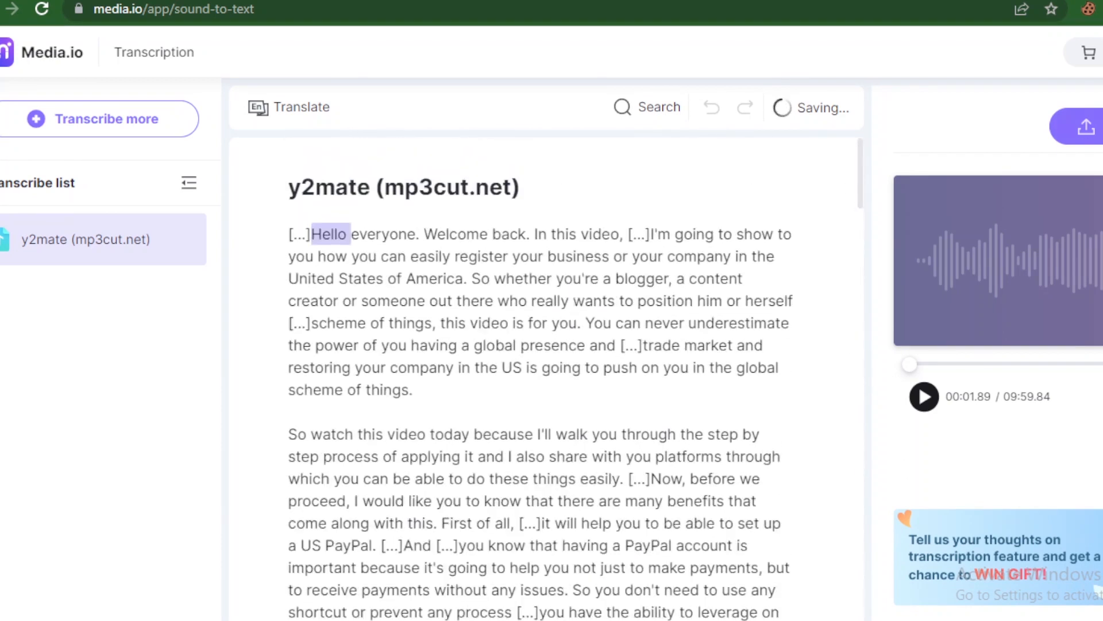
{"action": "left_click", "coordinate": [1086, 125]}
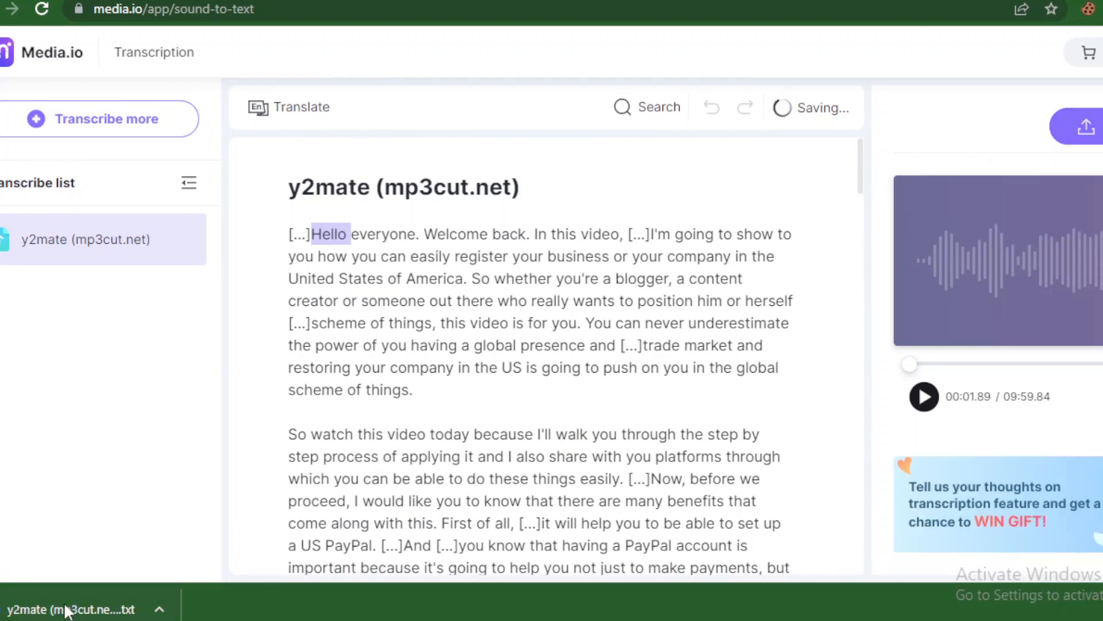
Open the downloaded y2mate transcript .txt in Notepad and scroll through its text.
{"action": "left_click", "coordinate": [70, 609]}
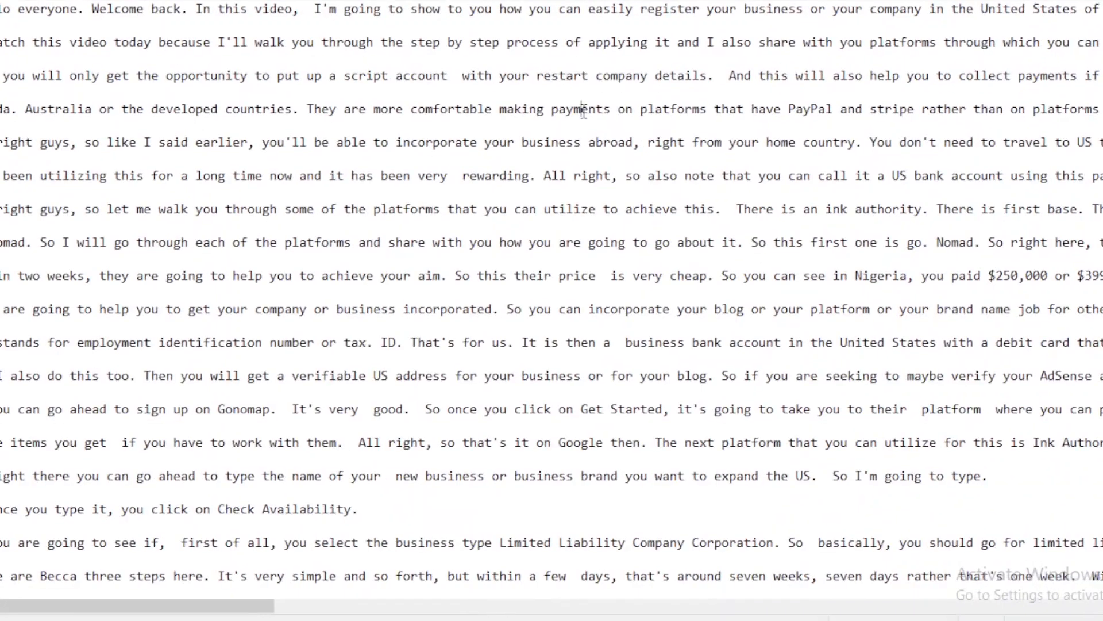
{"action": "scroll", "scroll_direction": "down", "scroll_amount": 3}
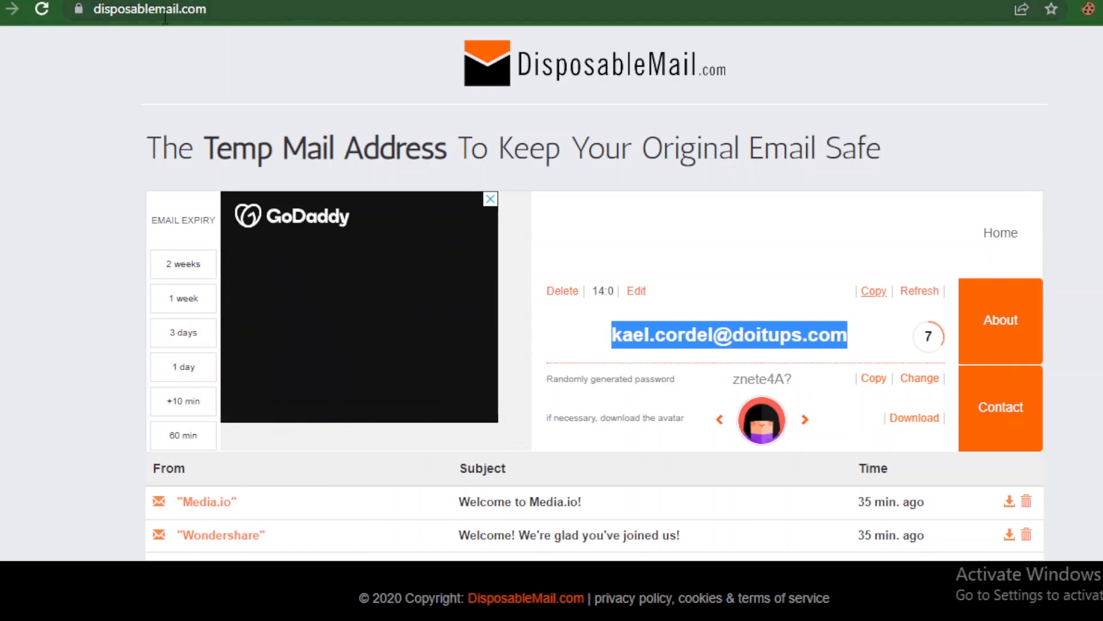
Open a Media.io message in the DisposableMail inbox and close the full-page ad.
{"action": "left_click", "coordinate": [210, 9]}
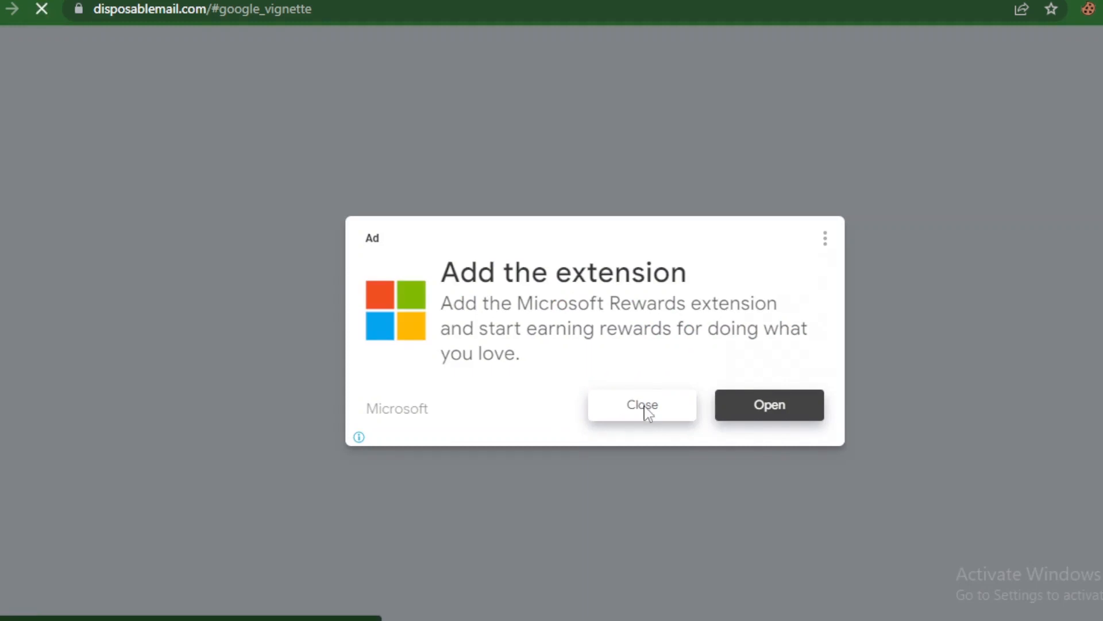
{"action": "left_click", "coordinate": [641, 404]}
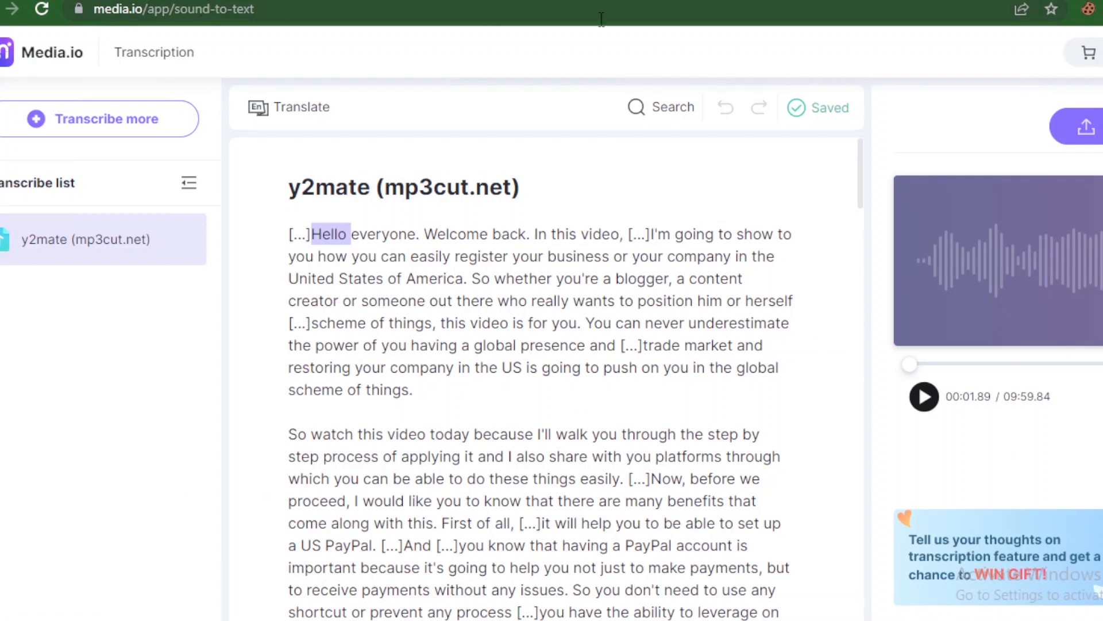
{"action": "mouse_move", "coordinate": [171, 120]}
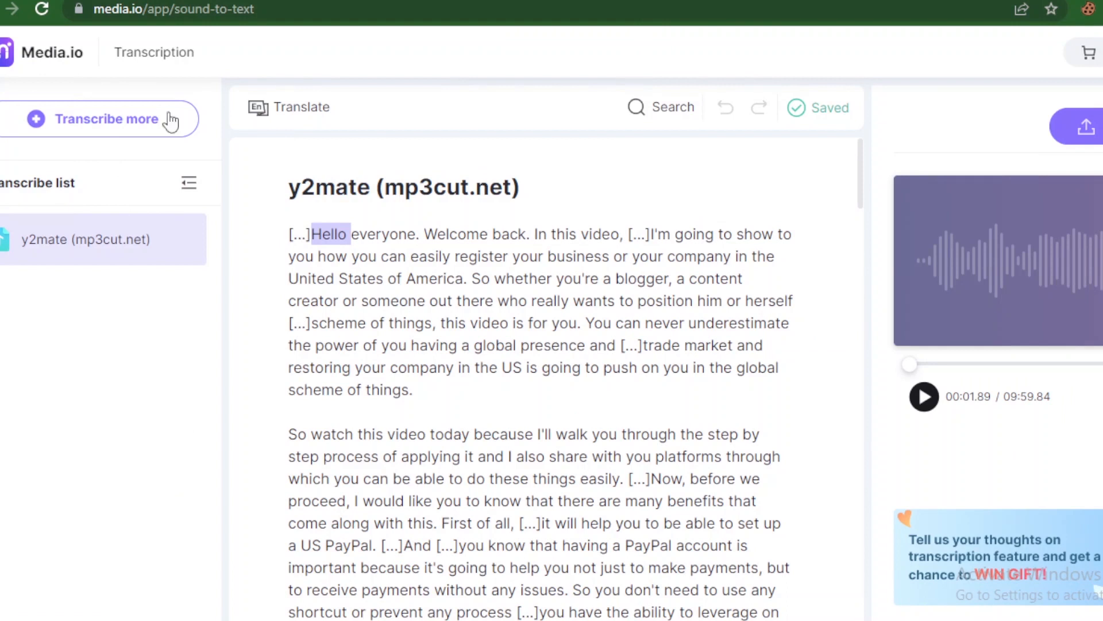
{"action": "mouse_move", "coordinate": [346, 192]}
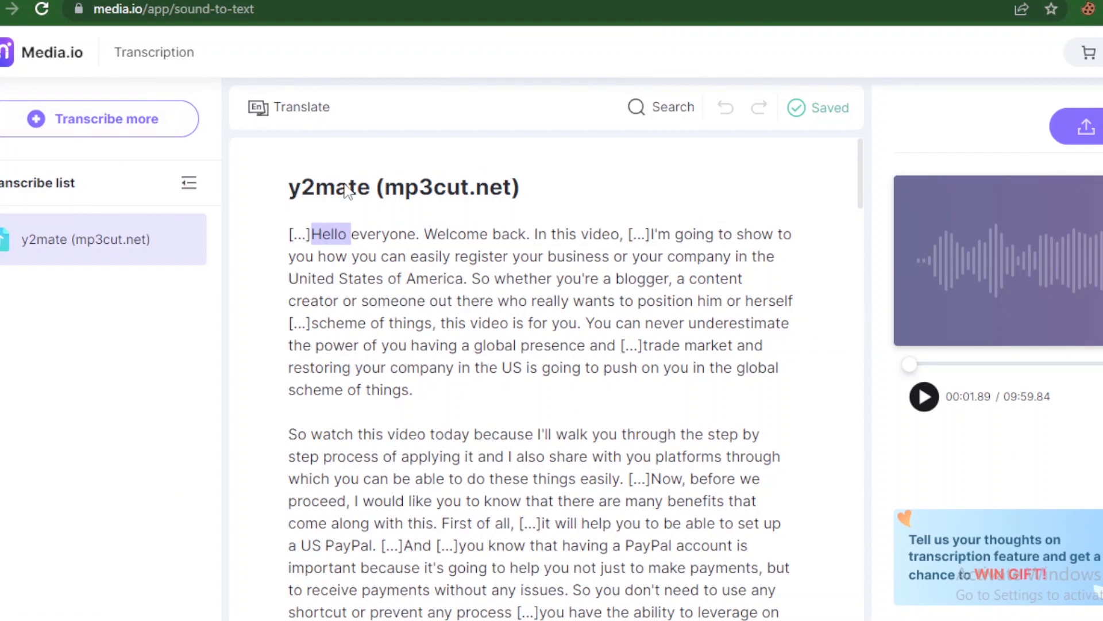
{"action": "mouse_move", "coordinate": [448, 295]}
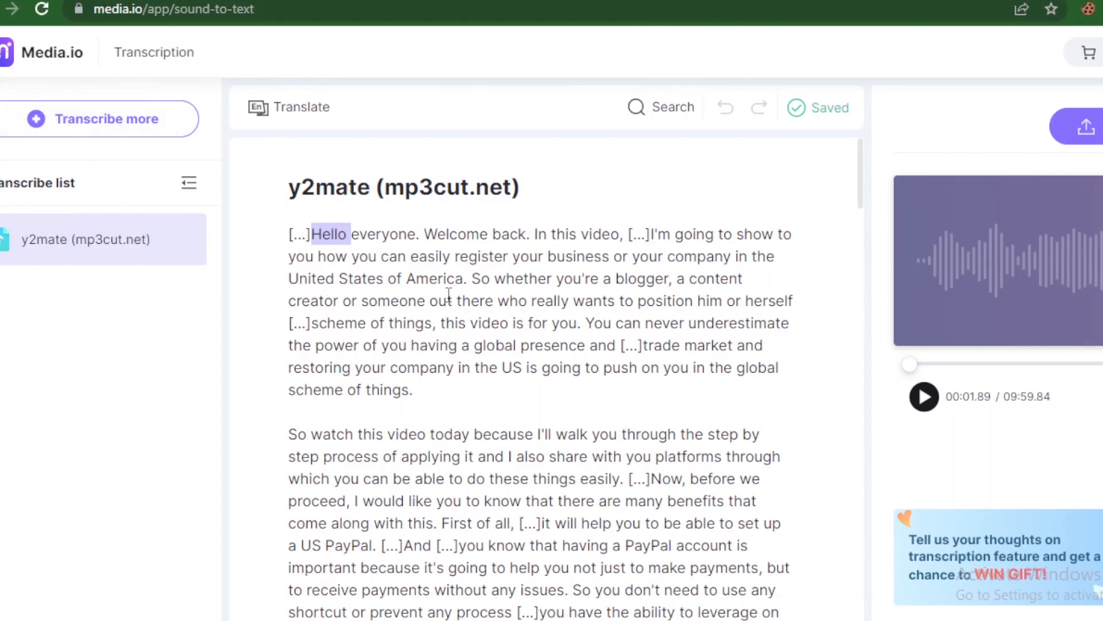